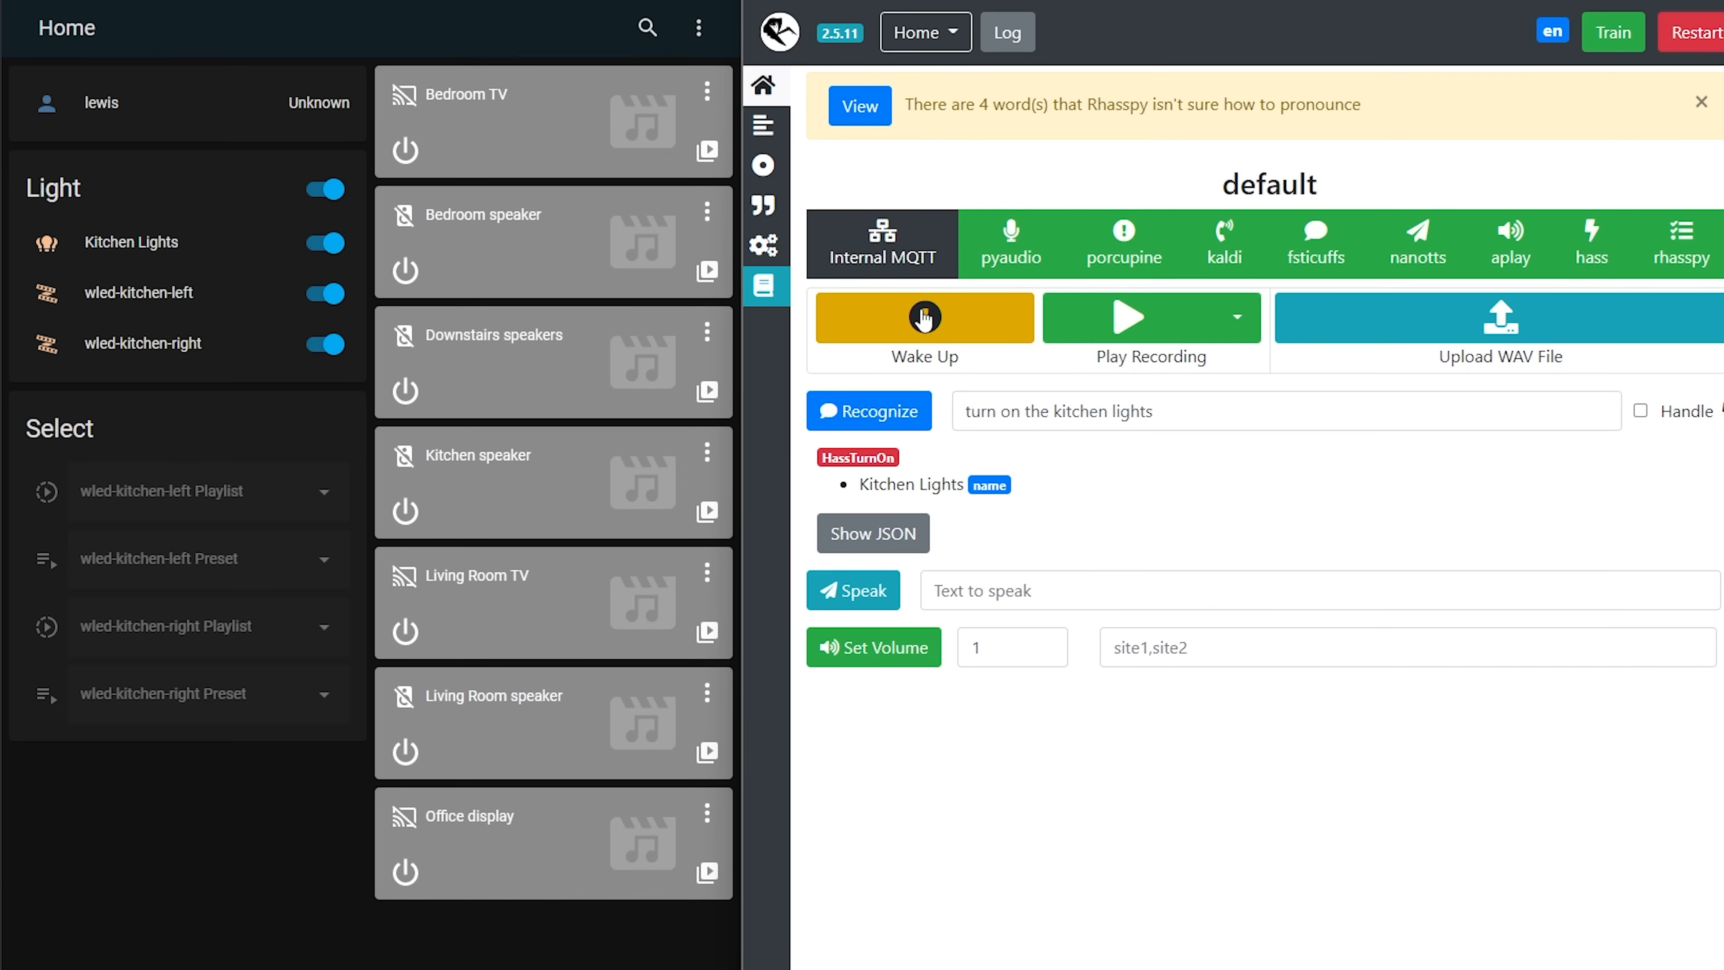
# - Go to Rhasspy's Sentences page listing the custom intent sentences
pyautogui.click(924, 316)
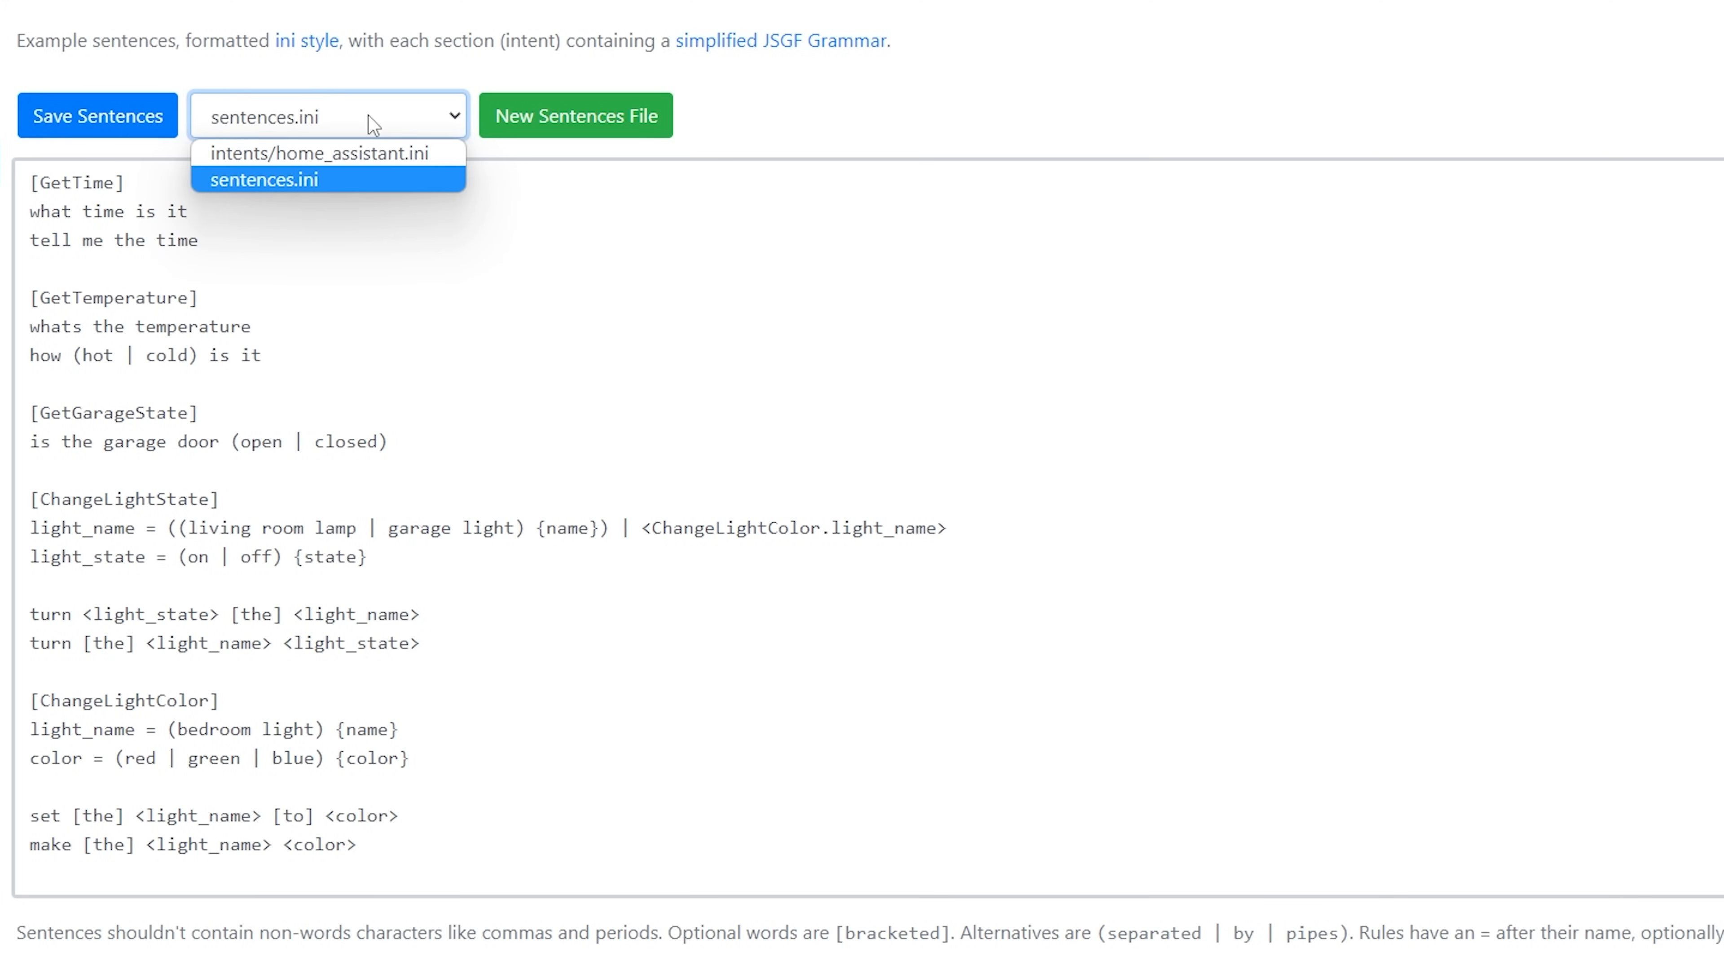
# - In intents/home_assistant.ini, start a [HassGetTemperature] section below HassLightSet
pyautogui.click(319, 151)
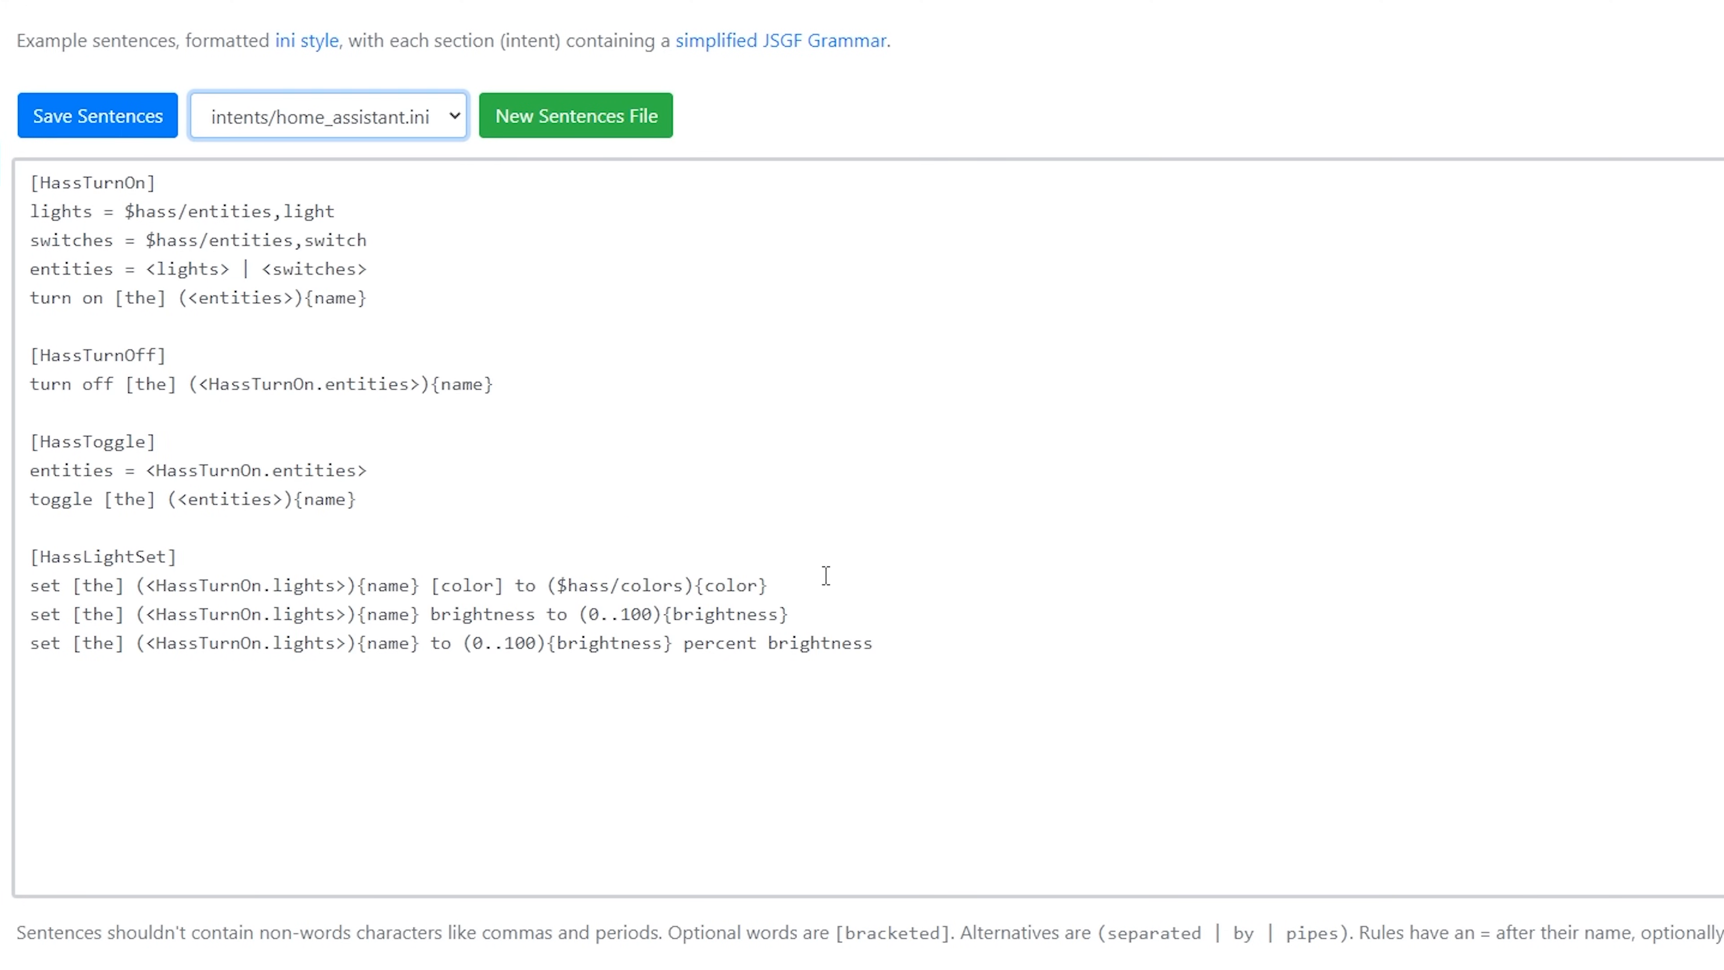
pyautogui.click(912, 648)
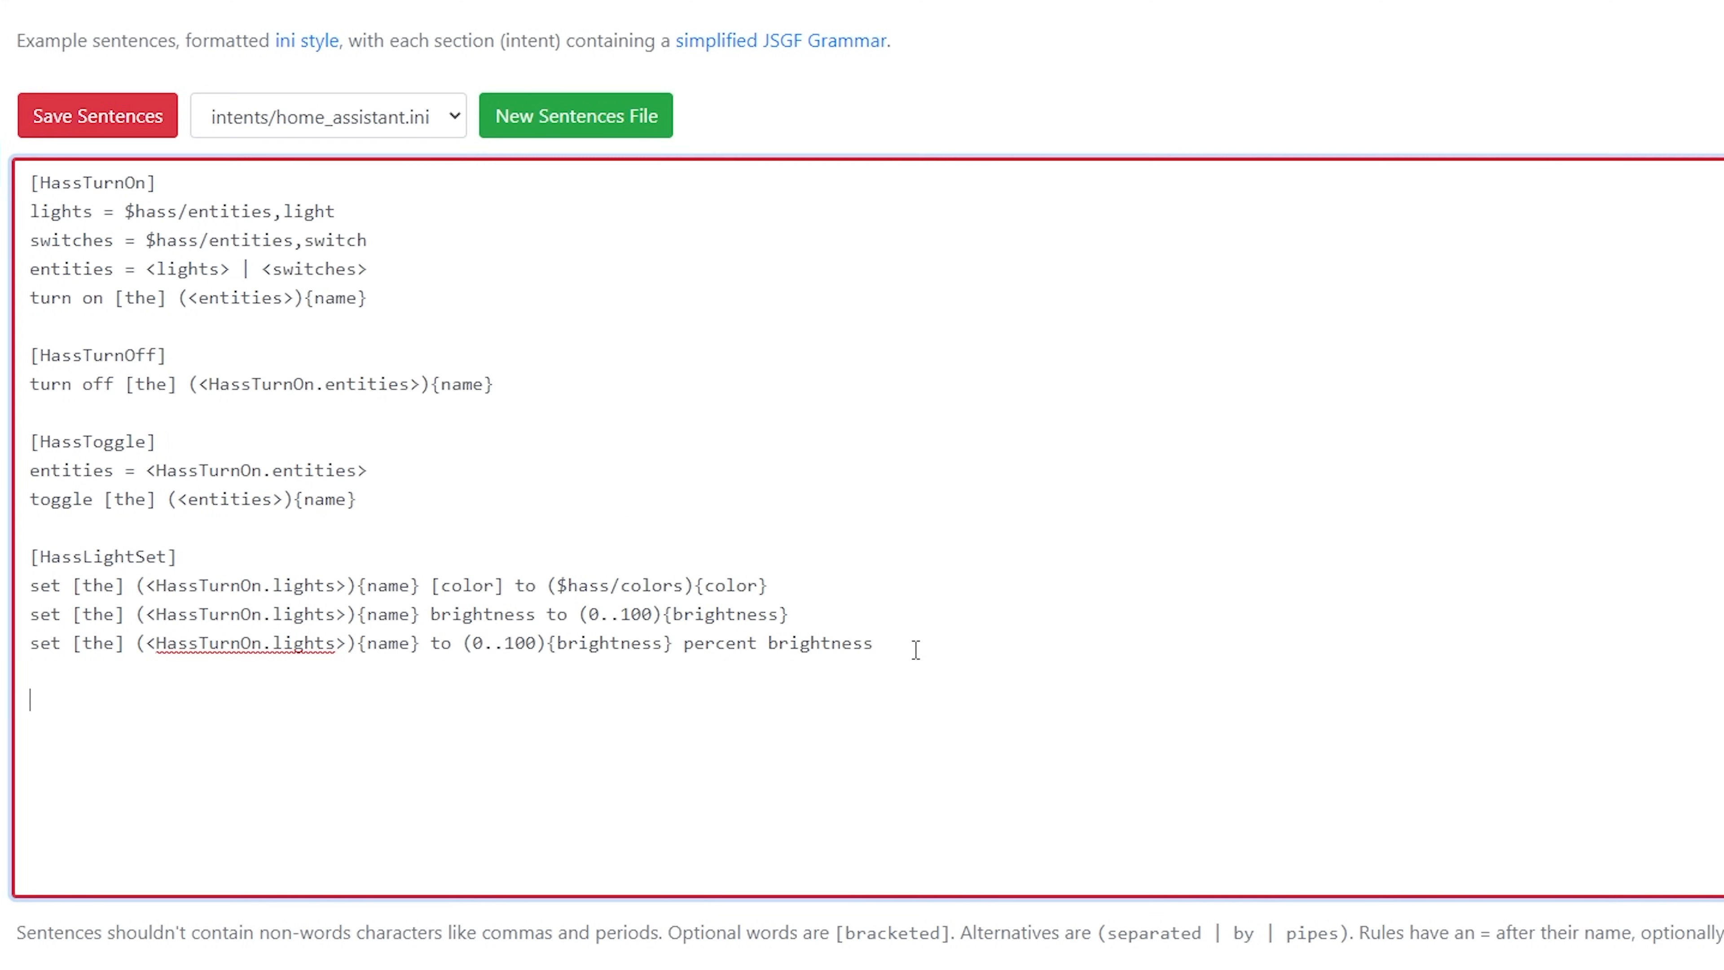
pyautogui.write('[HassGe')
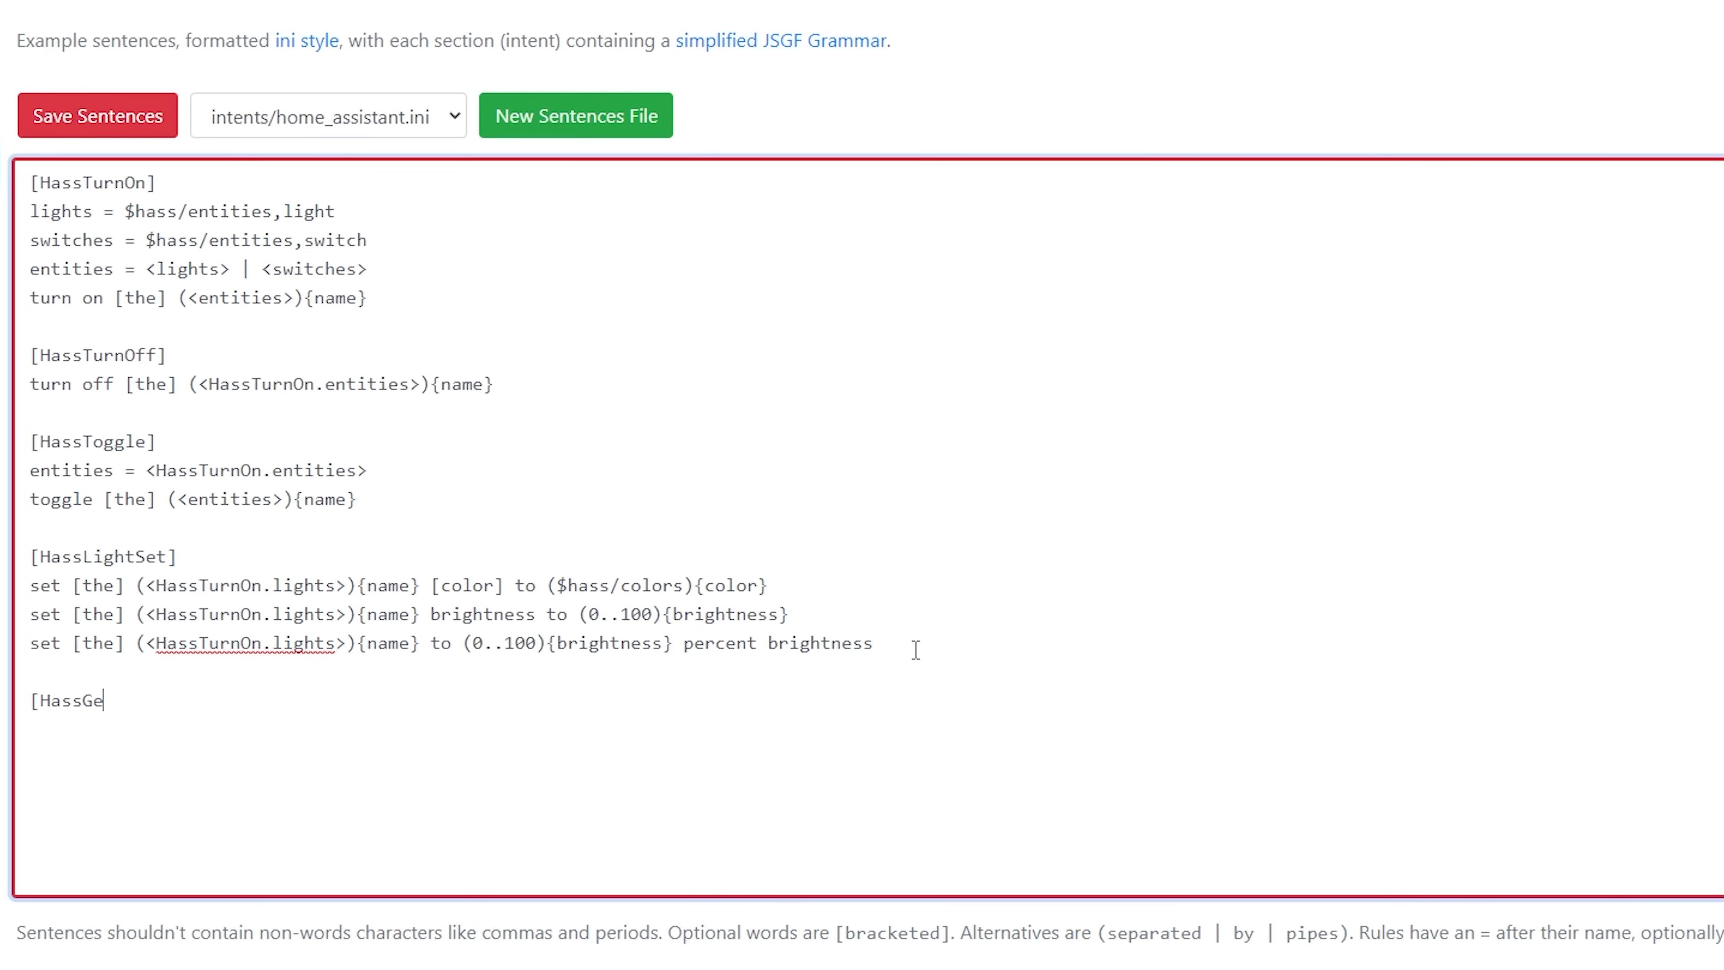
pyautogui.write('tTemperature')
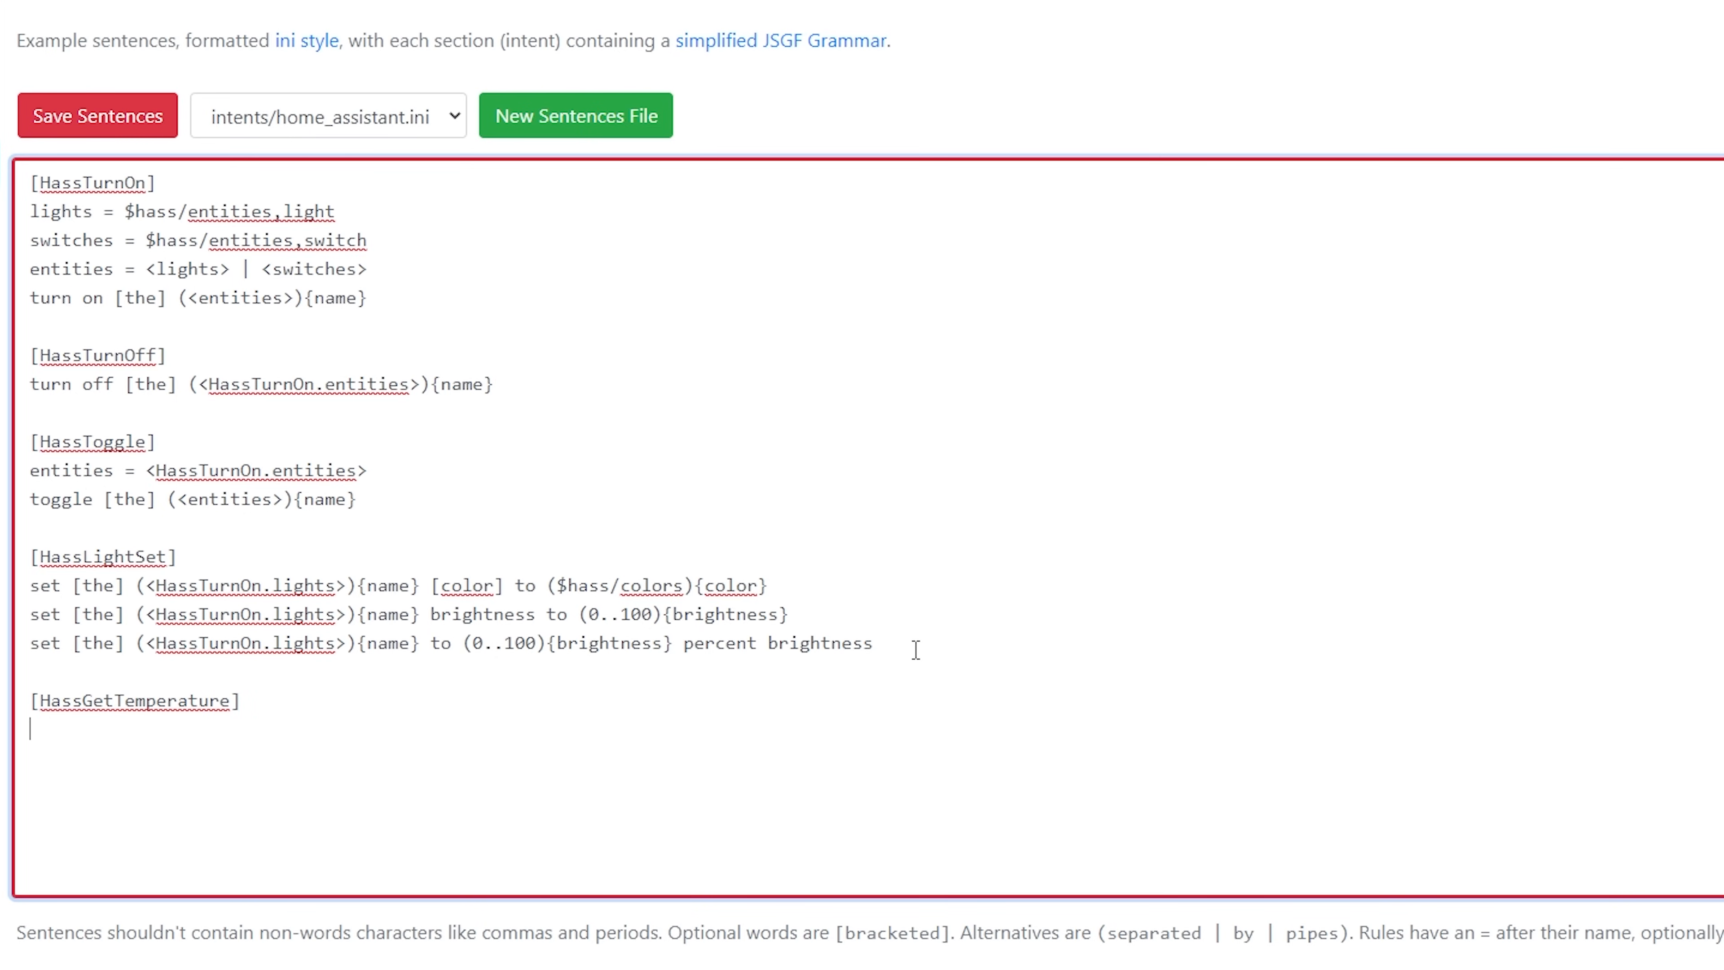
# - Write the sentence 'whats [the] temperature in the ($hass/rooms) {name}'
pyautogui.write('whats')
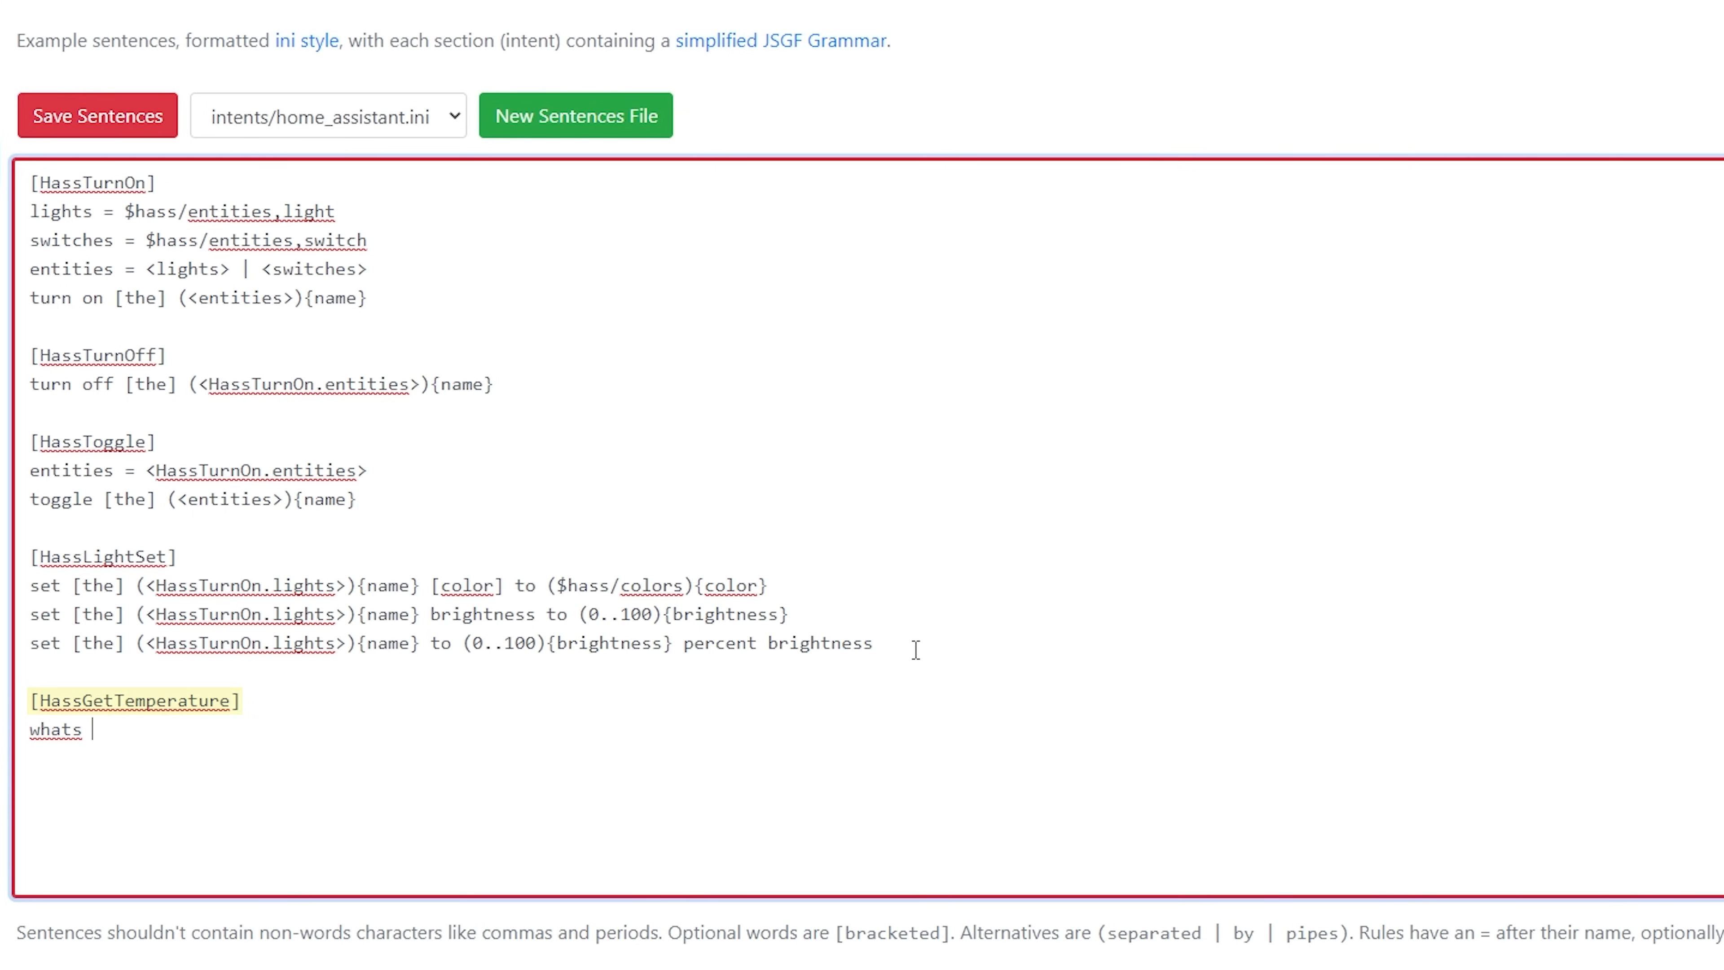
pyautogui.write('[the] te')
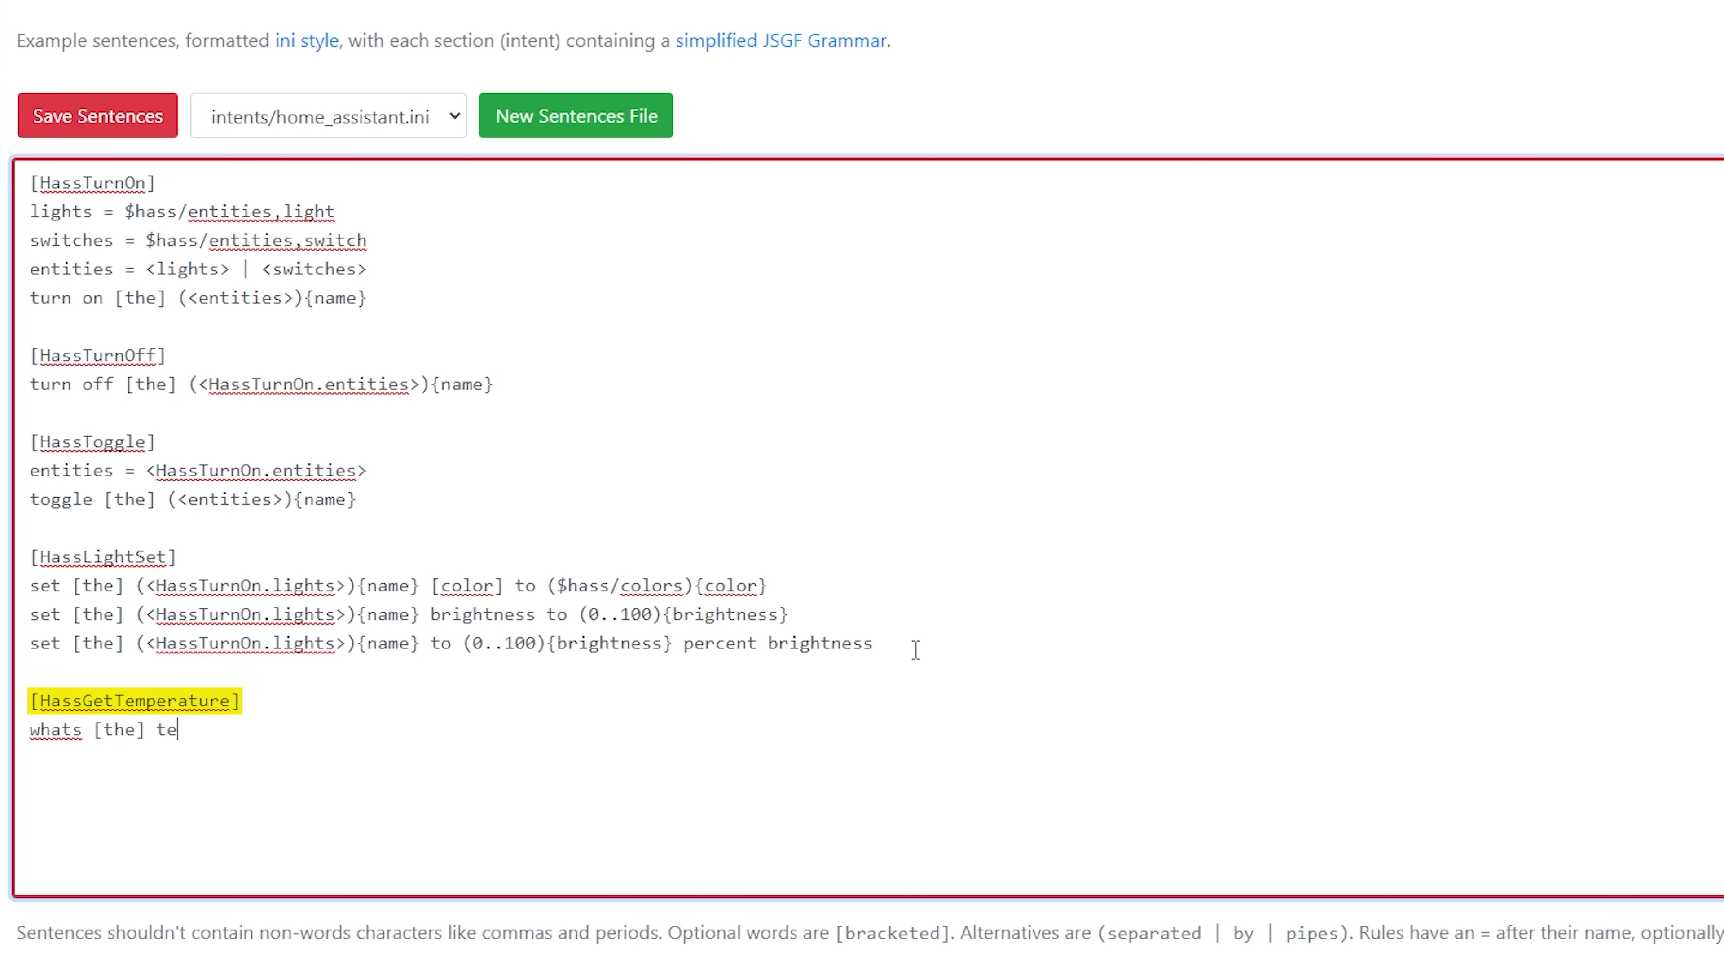
pyautogui.write('mperature in t')
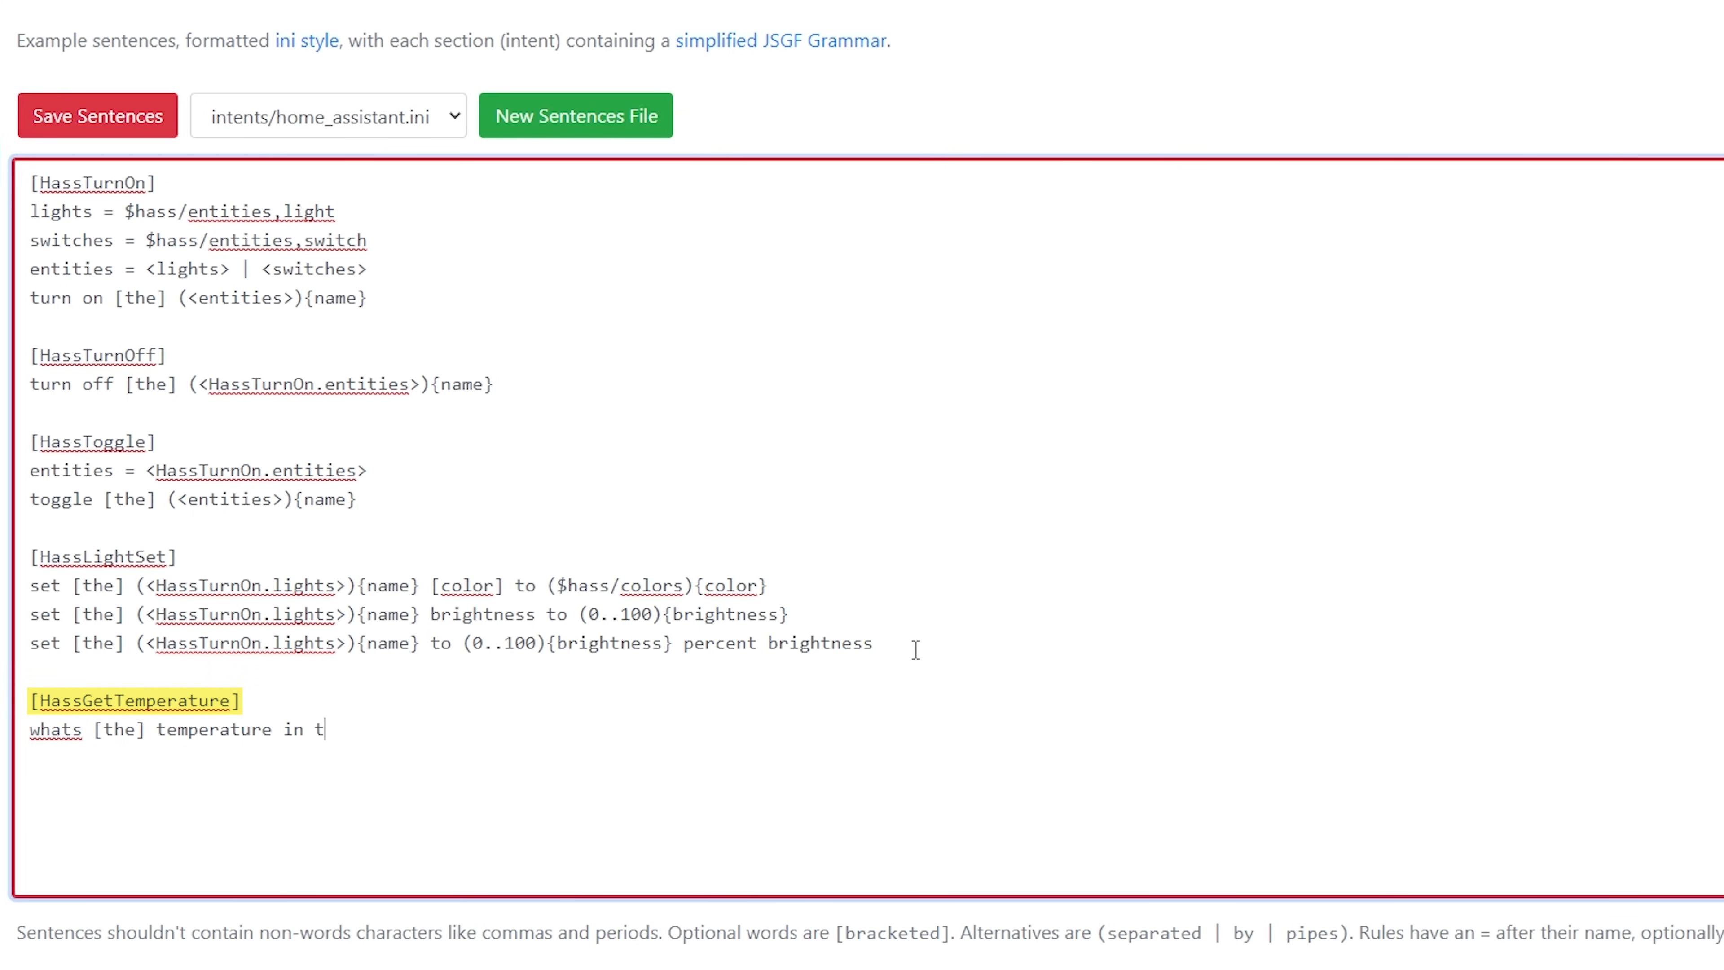
pyautogui.write('he')
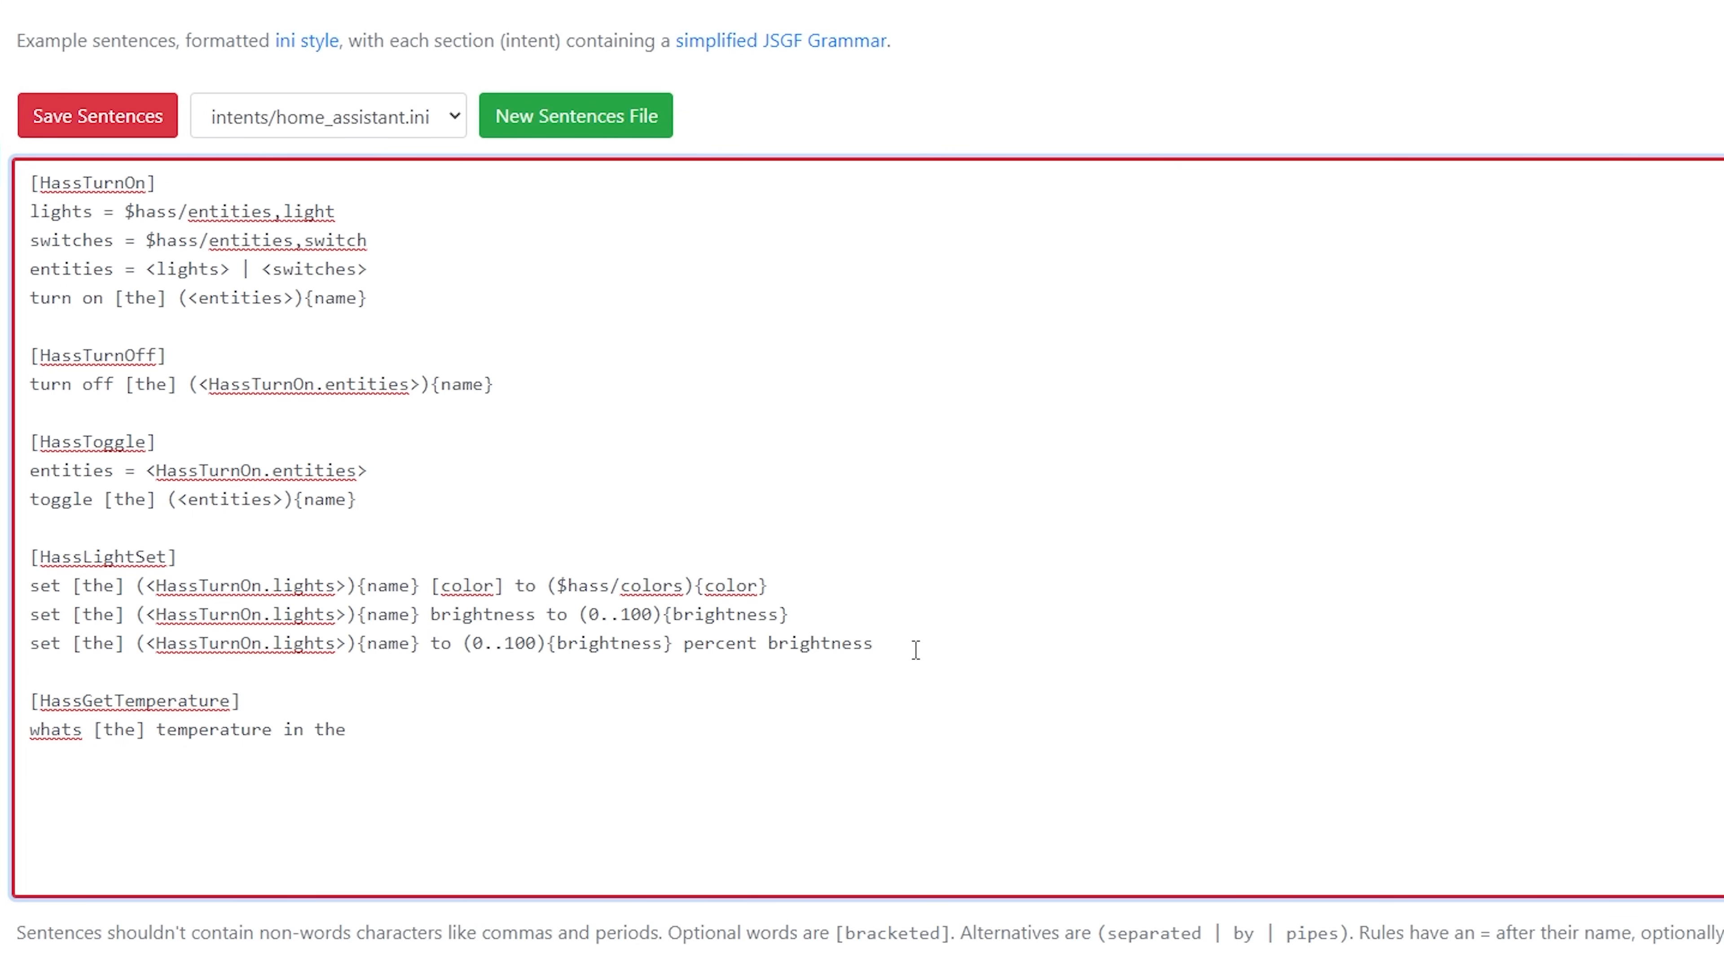
pyautogui.write('($hass/r')
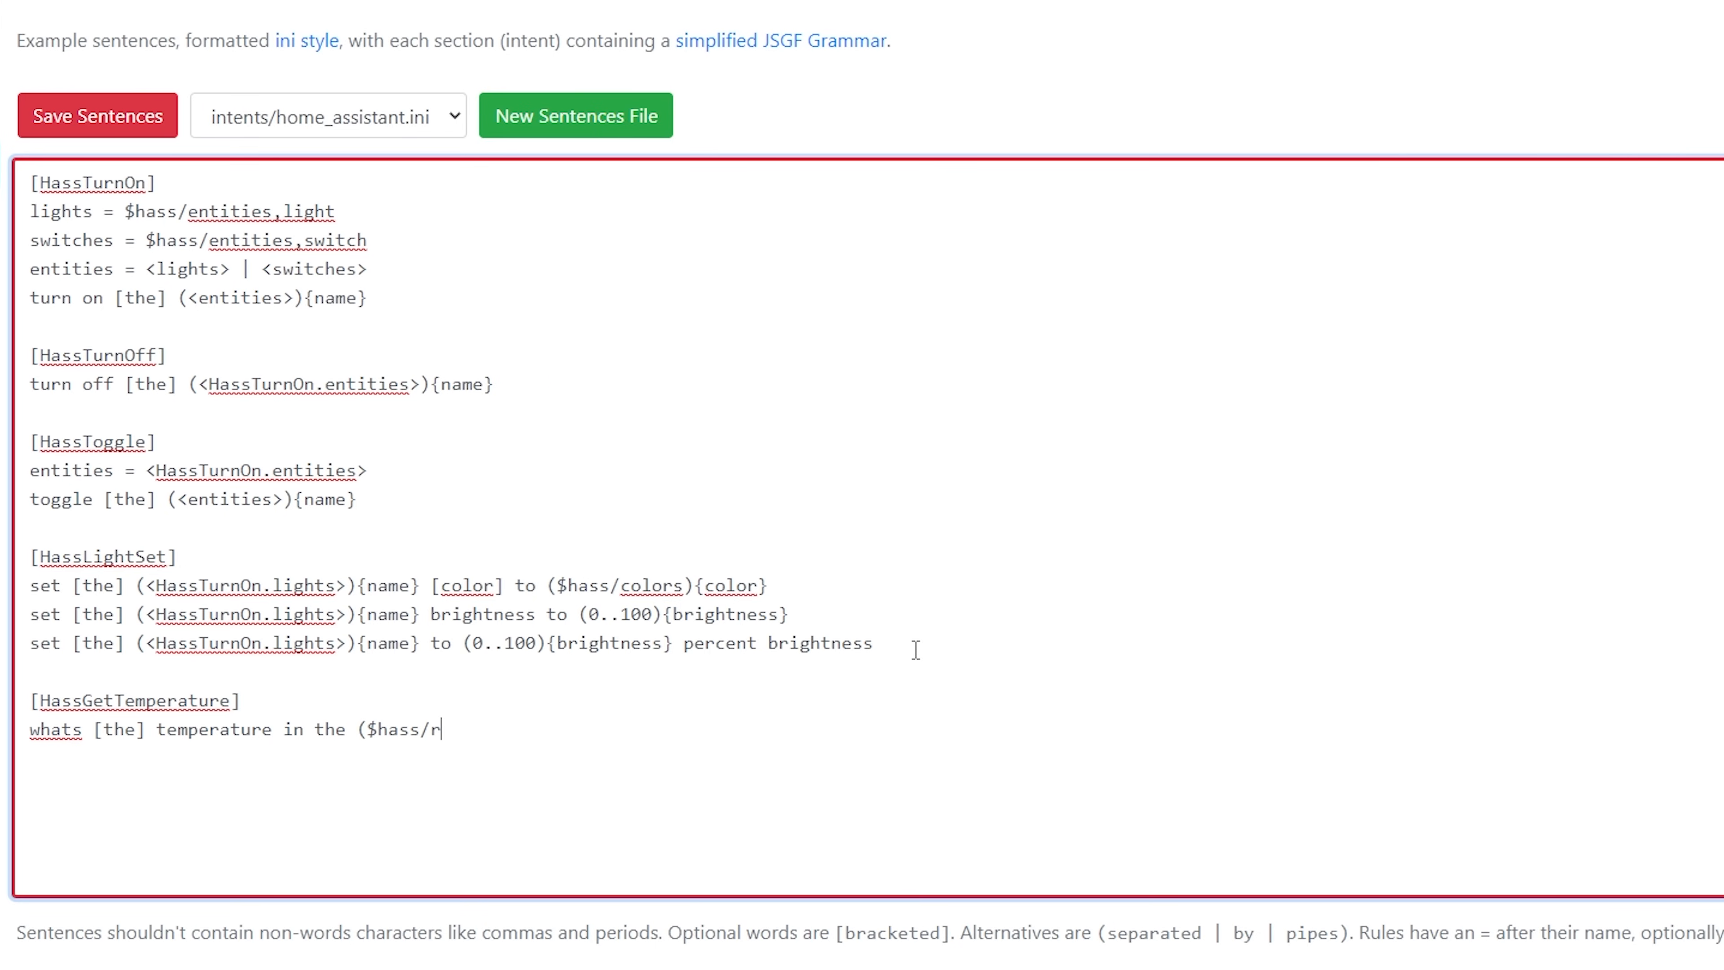
pyautogui.write('ooms')
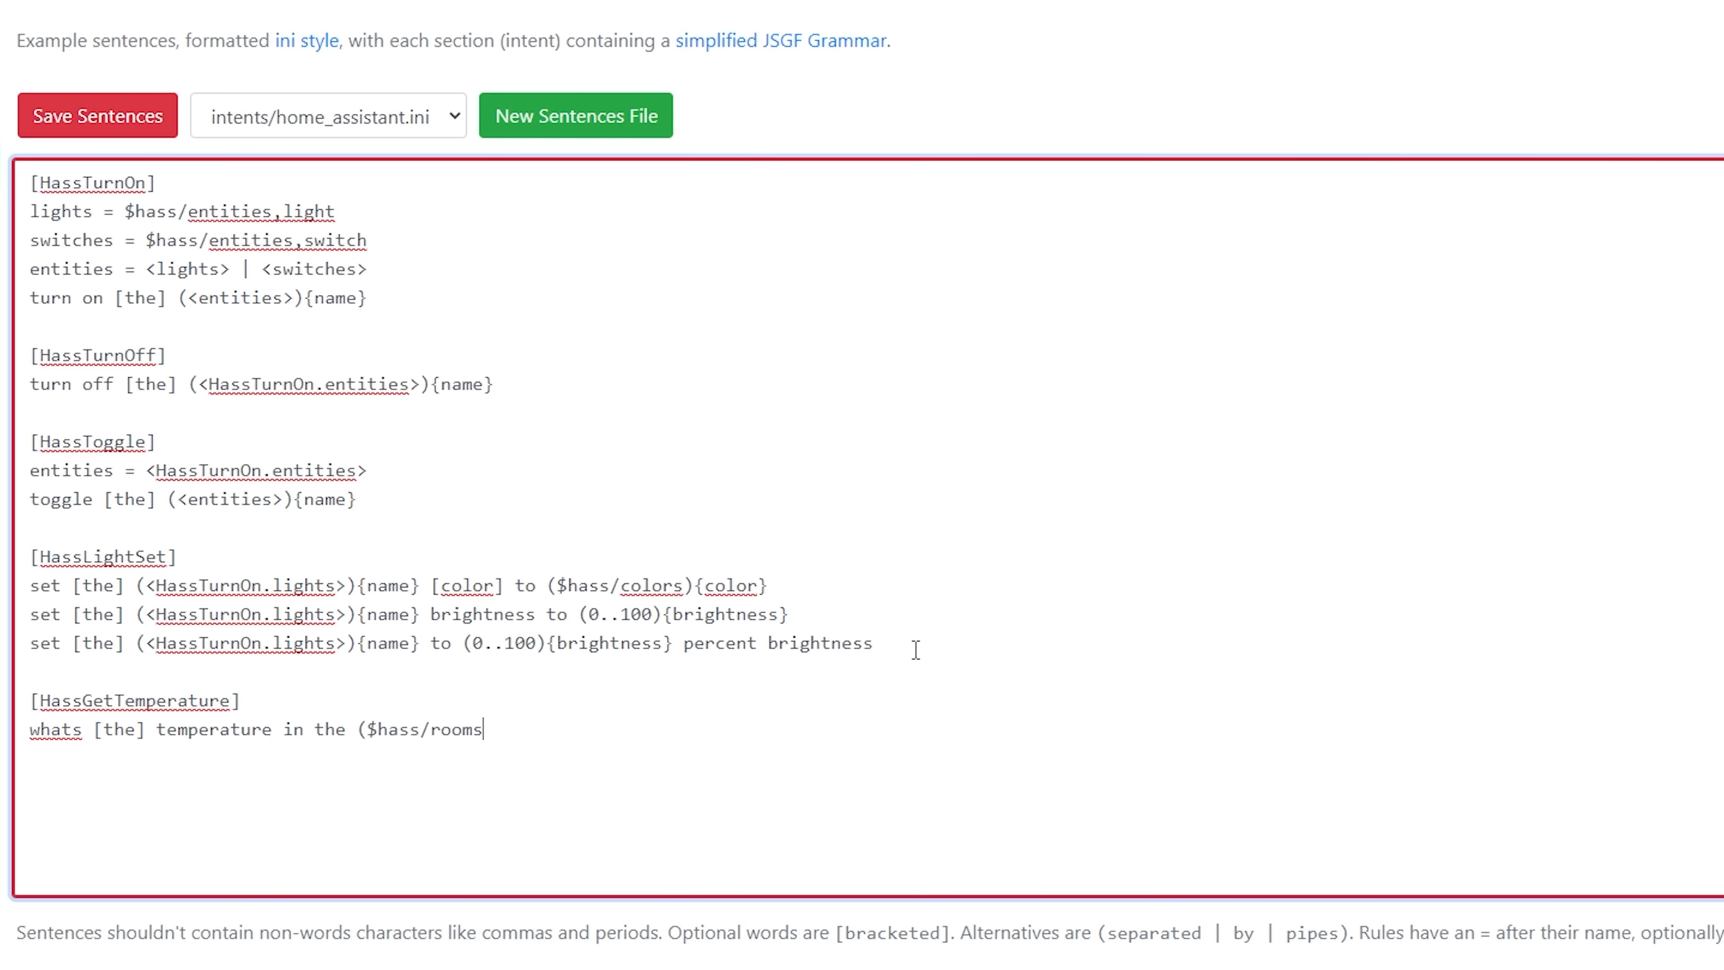
pyautogui.write(') {name')
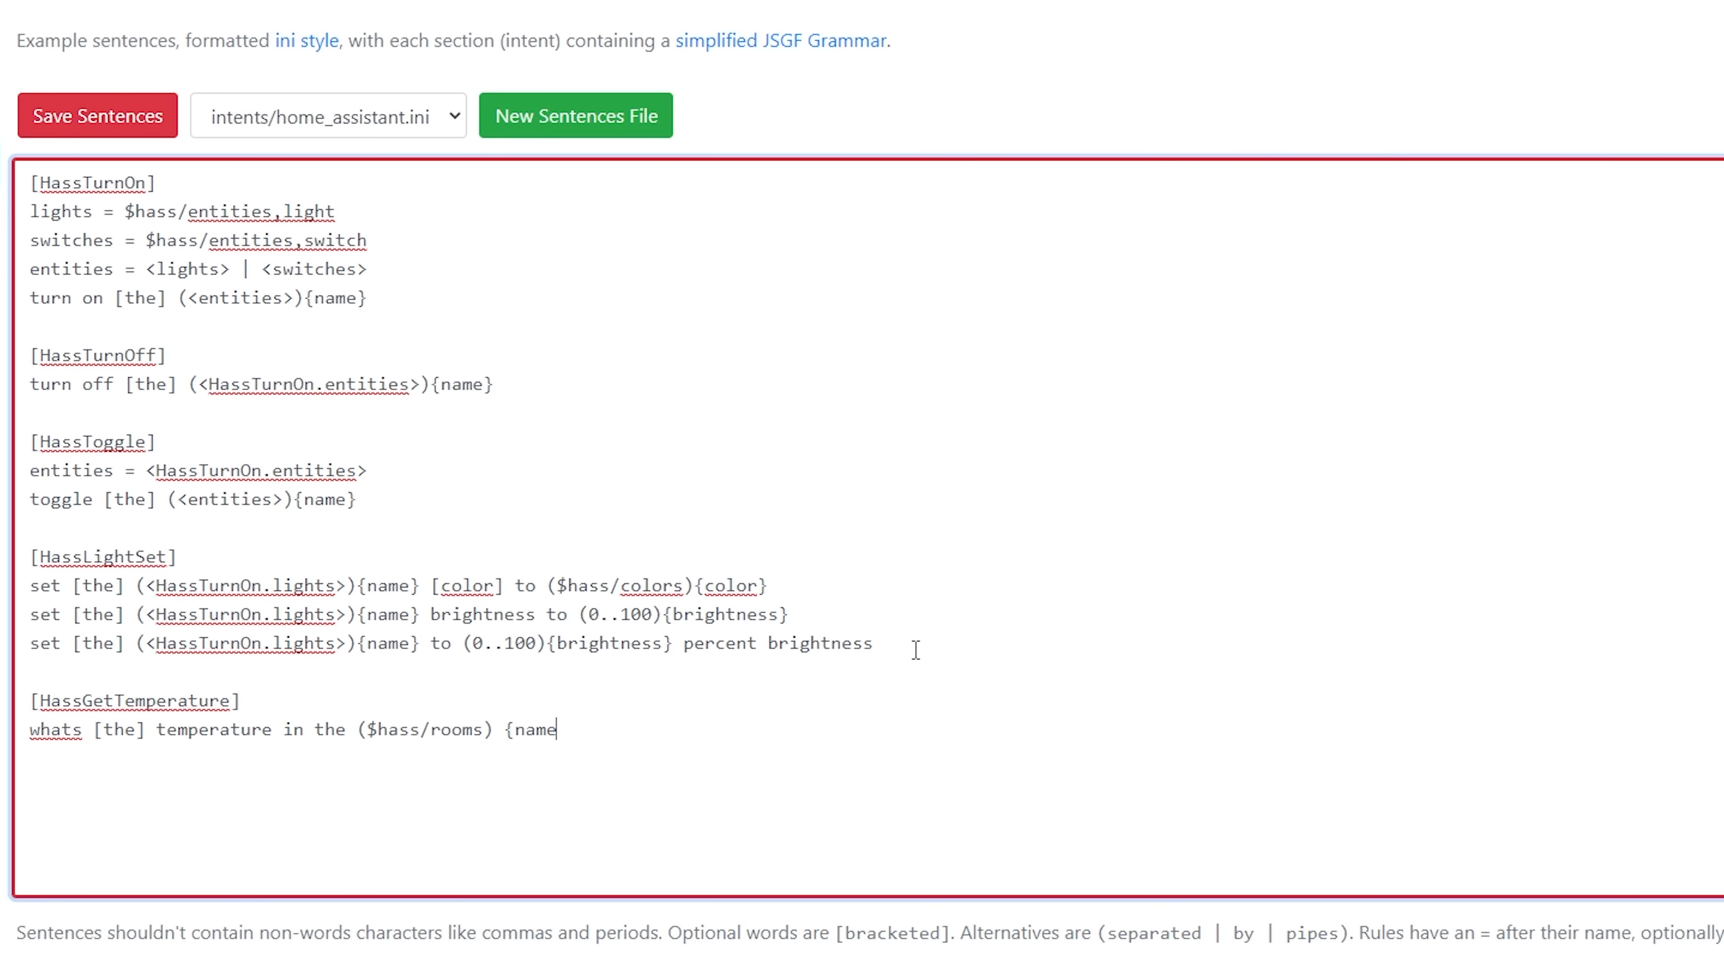
pyautogui.write('}')
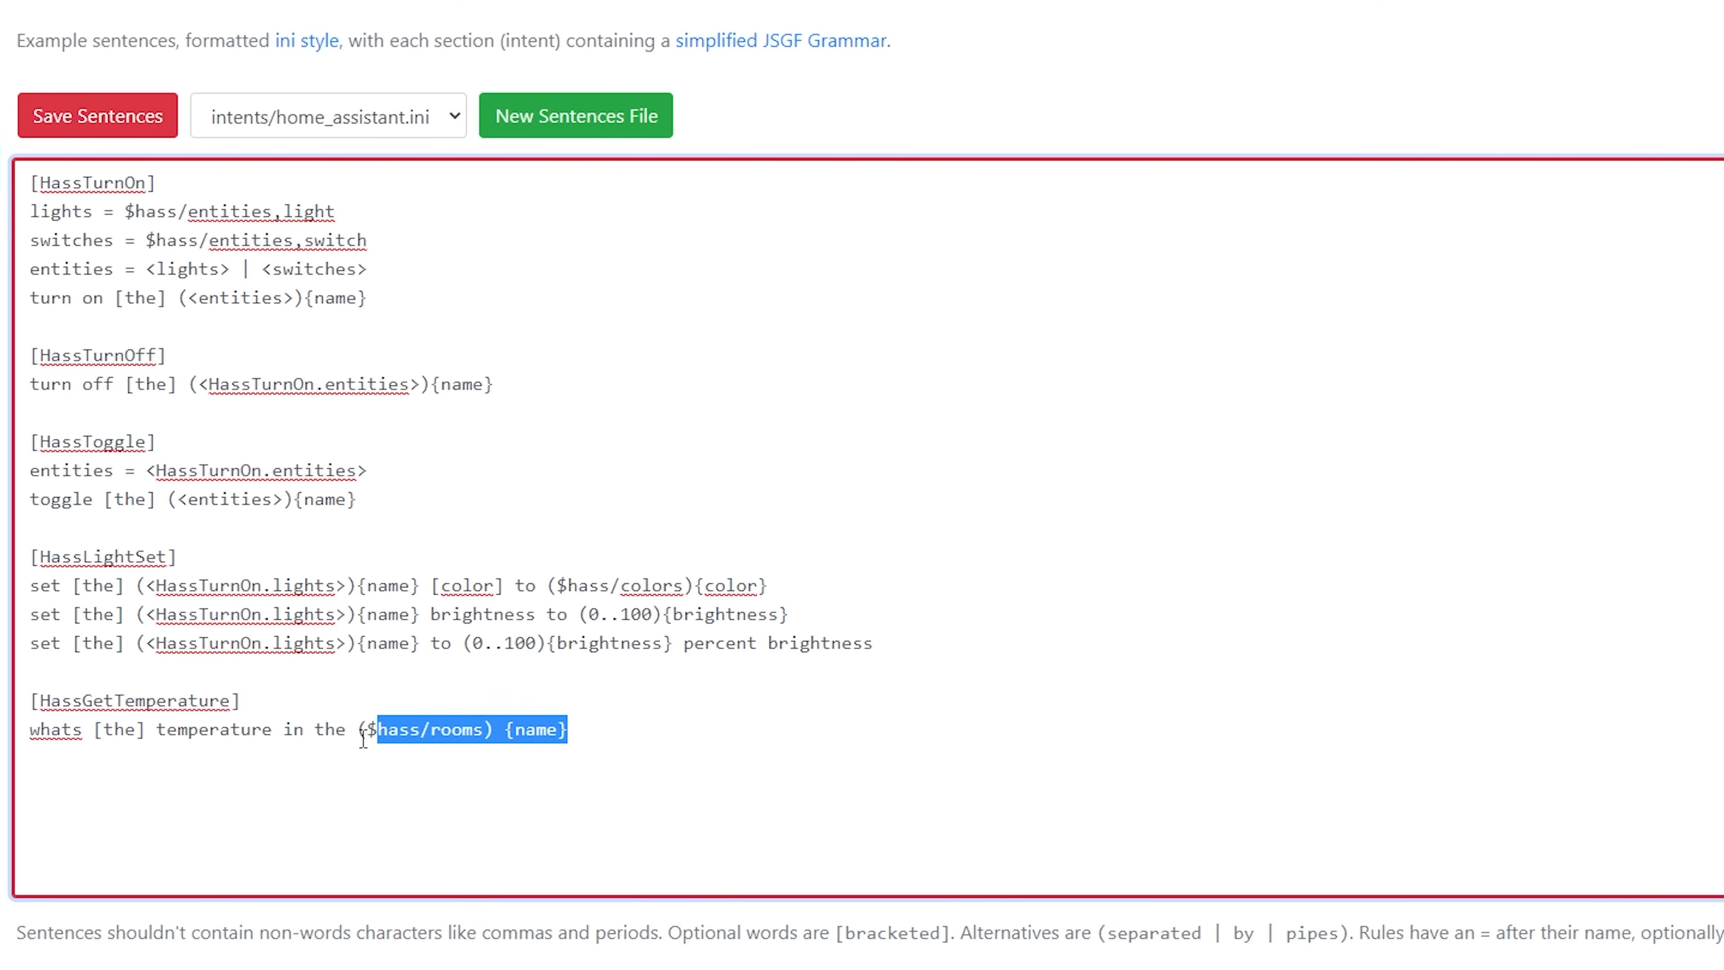
# - Highlight the optional [the] word and the $hass/rooms reference in the new sentence
pyautogui.doubleClick(119, 729)
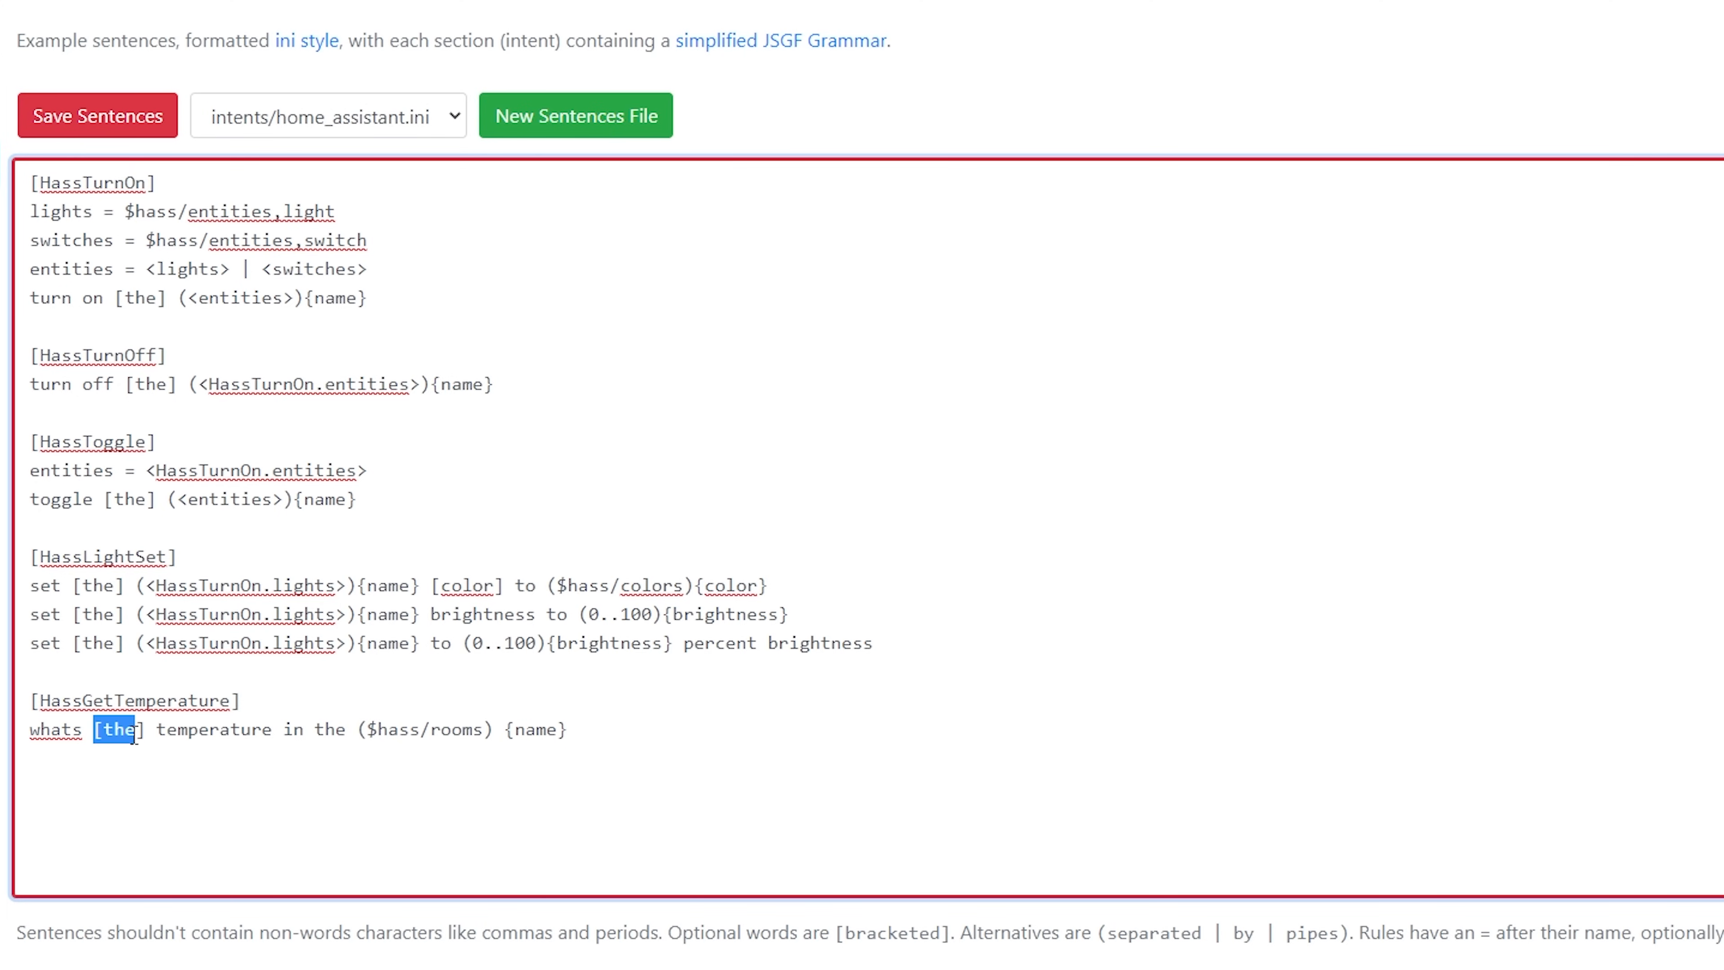
pyautogui.click(386, 750)
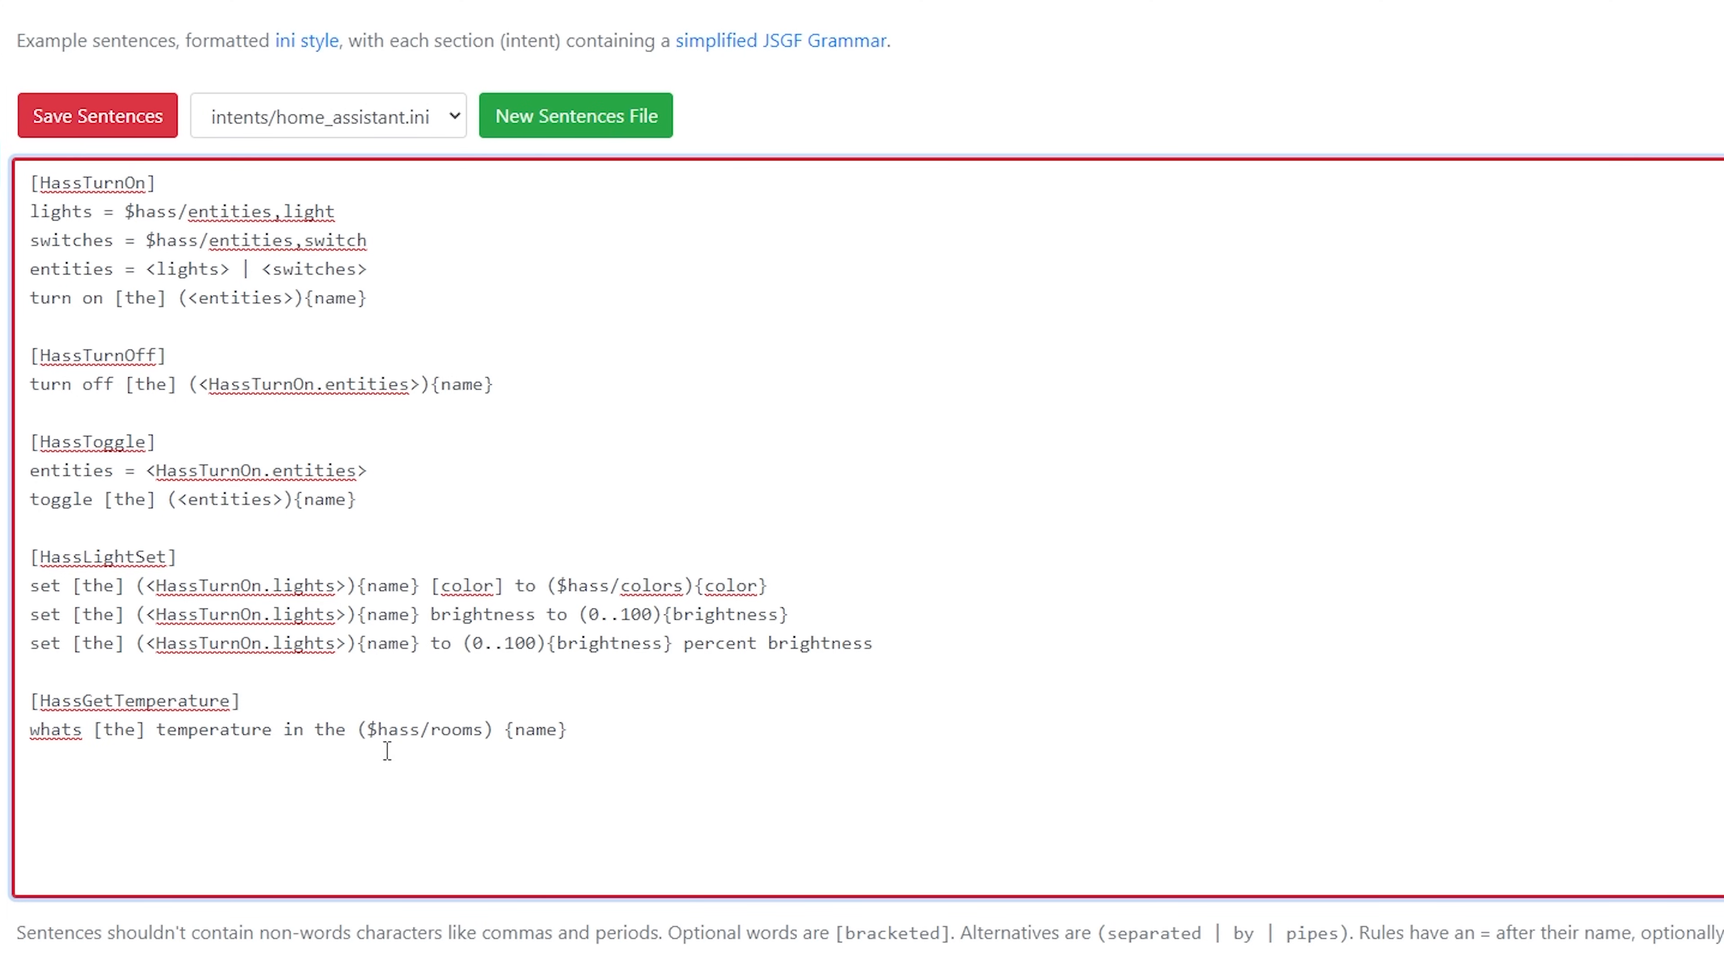
pyautogui.doubleClick(425, 729)
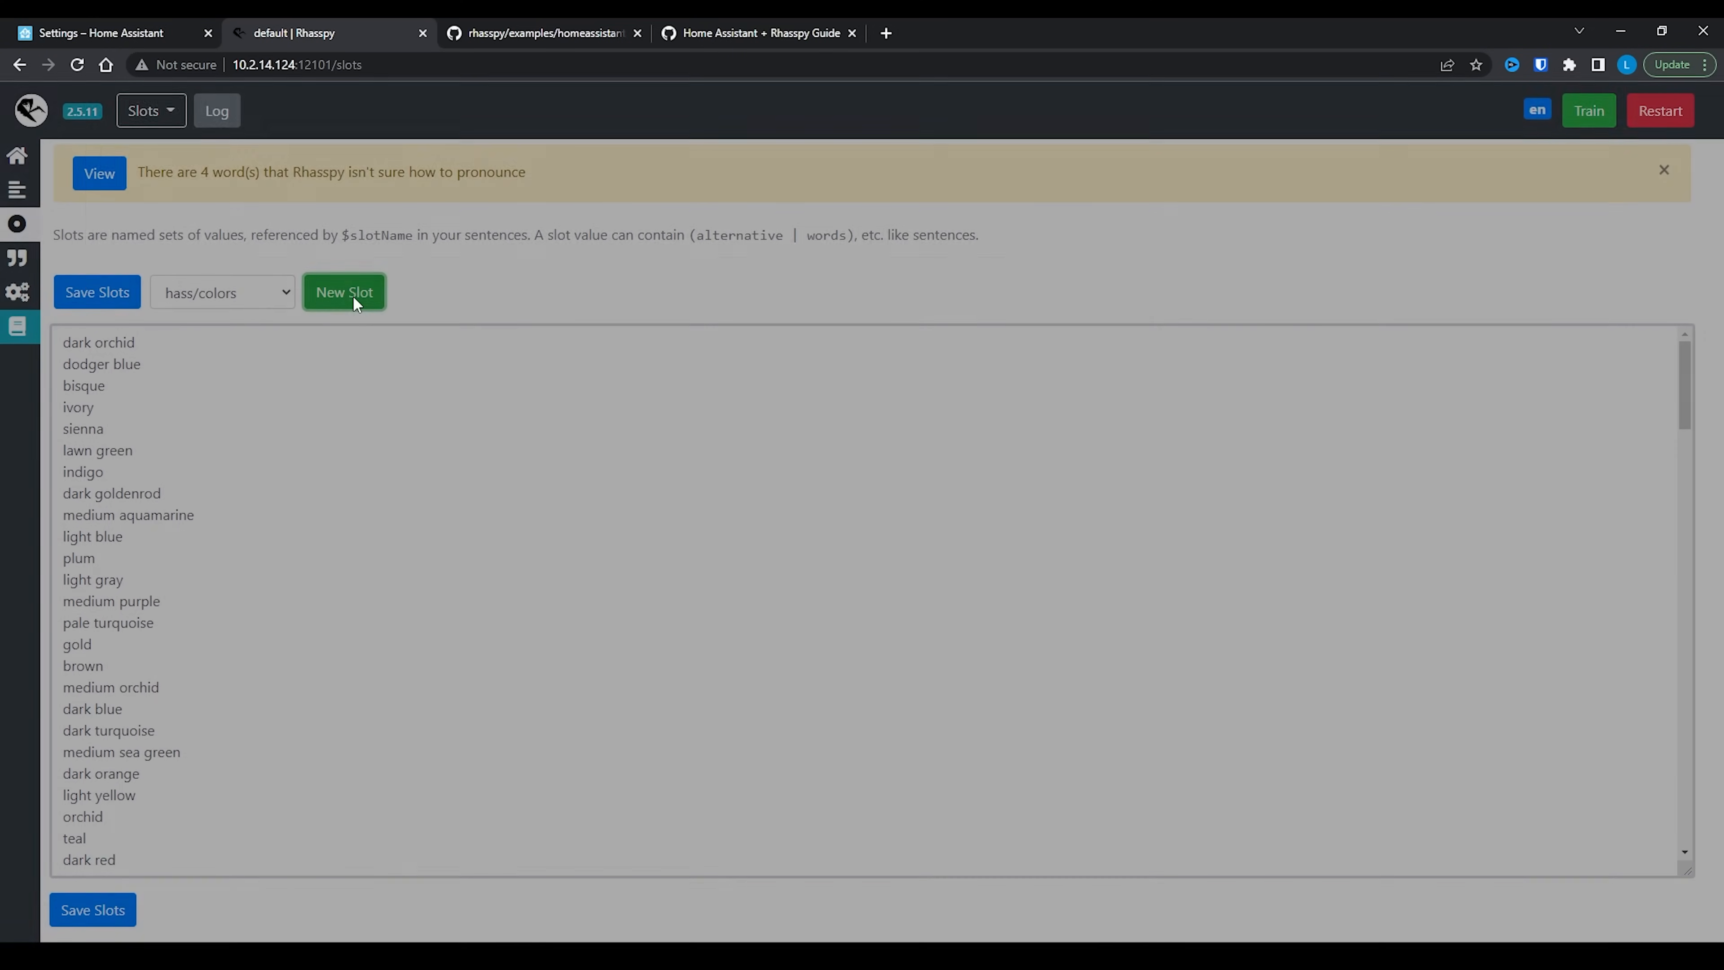
# - Create the hass/rooms slot with the entry kitchen:kitchen_temperature
pyautogui.click(344, 291)
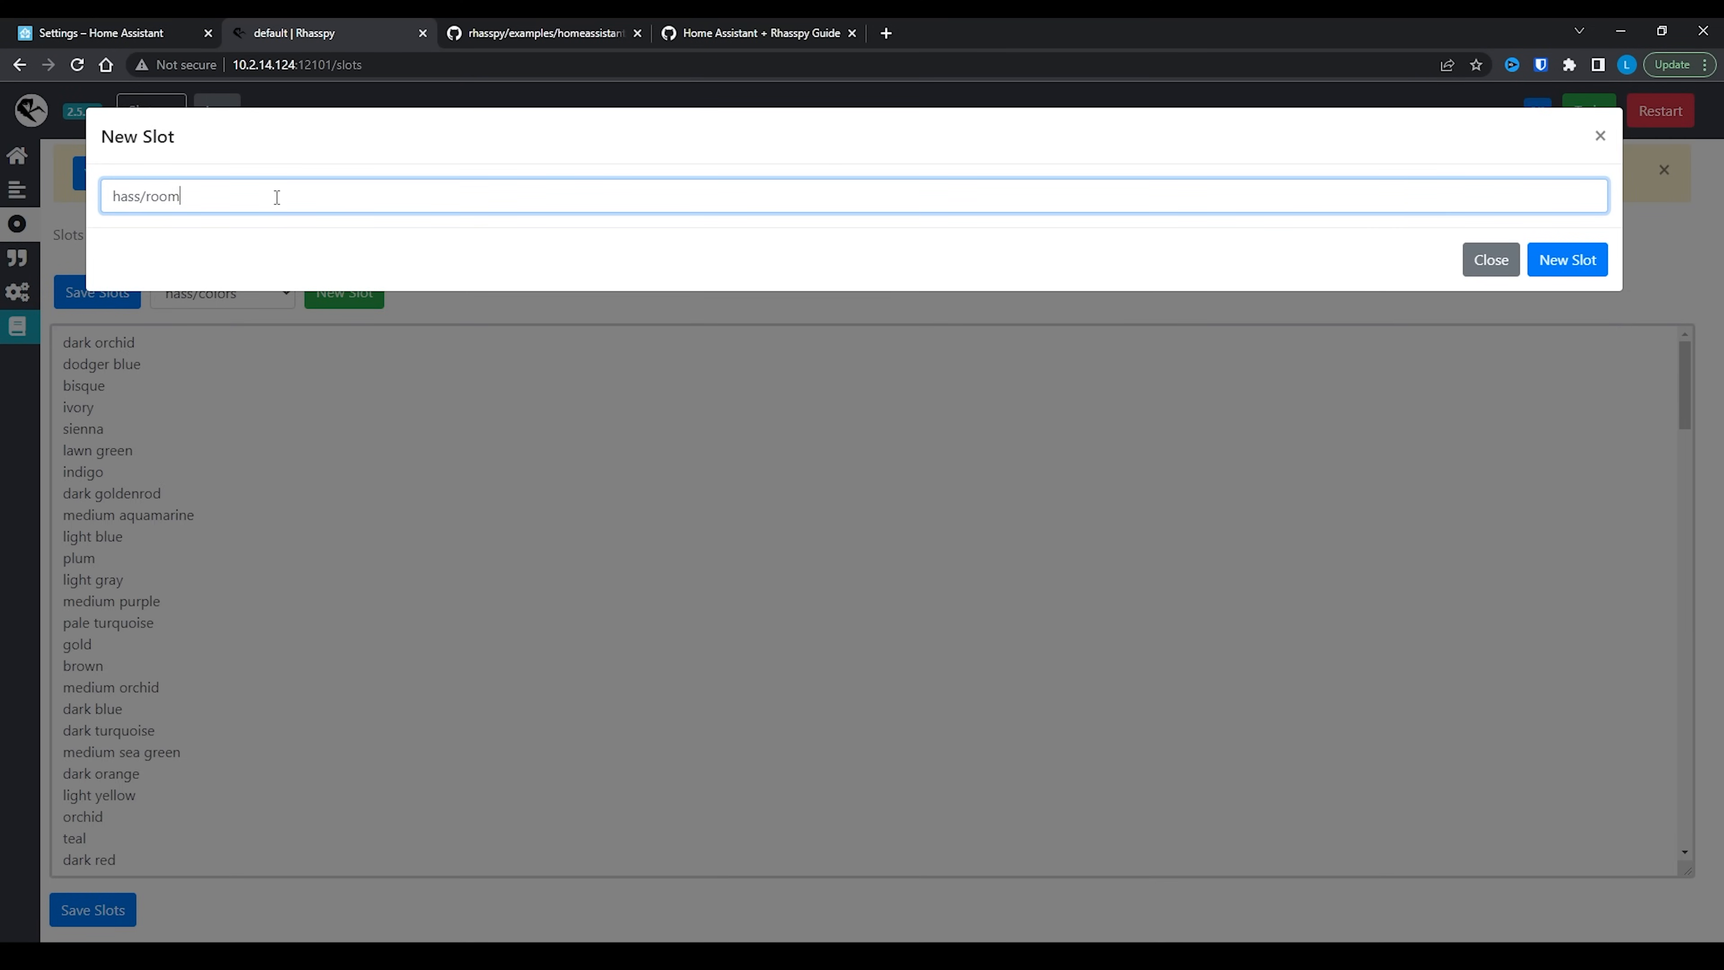
pyautogui.click(1566, 260)
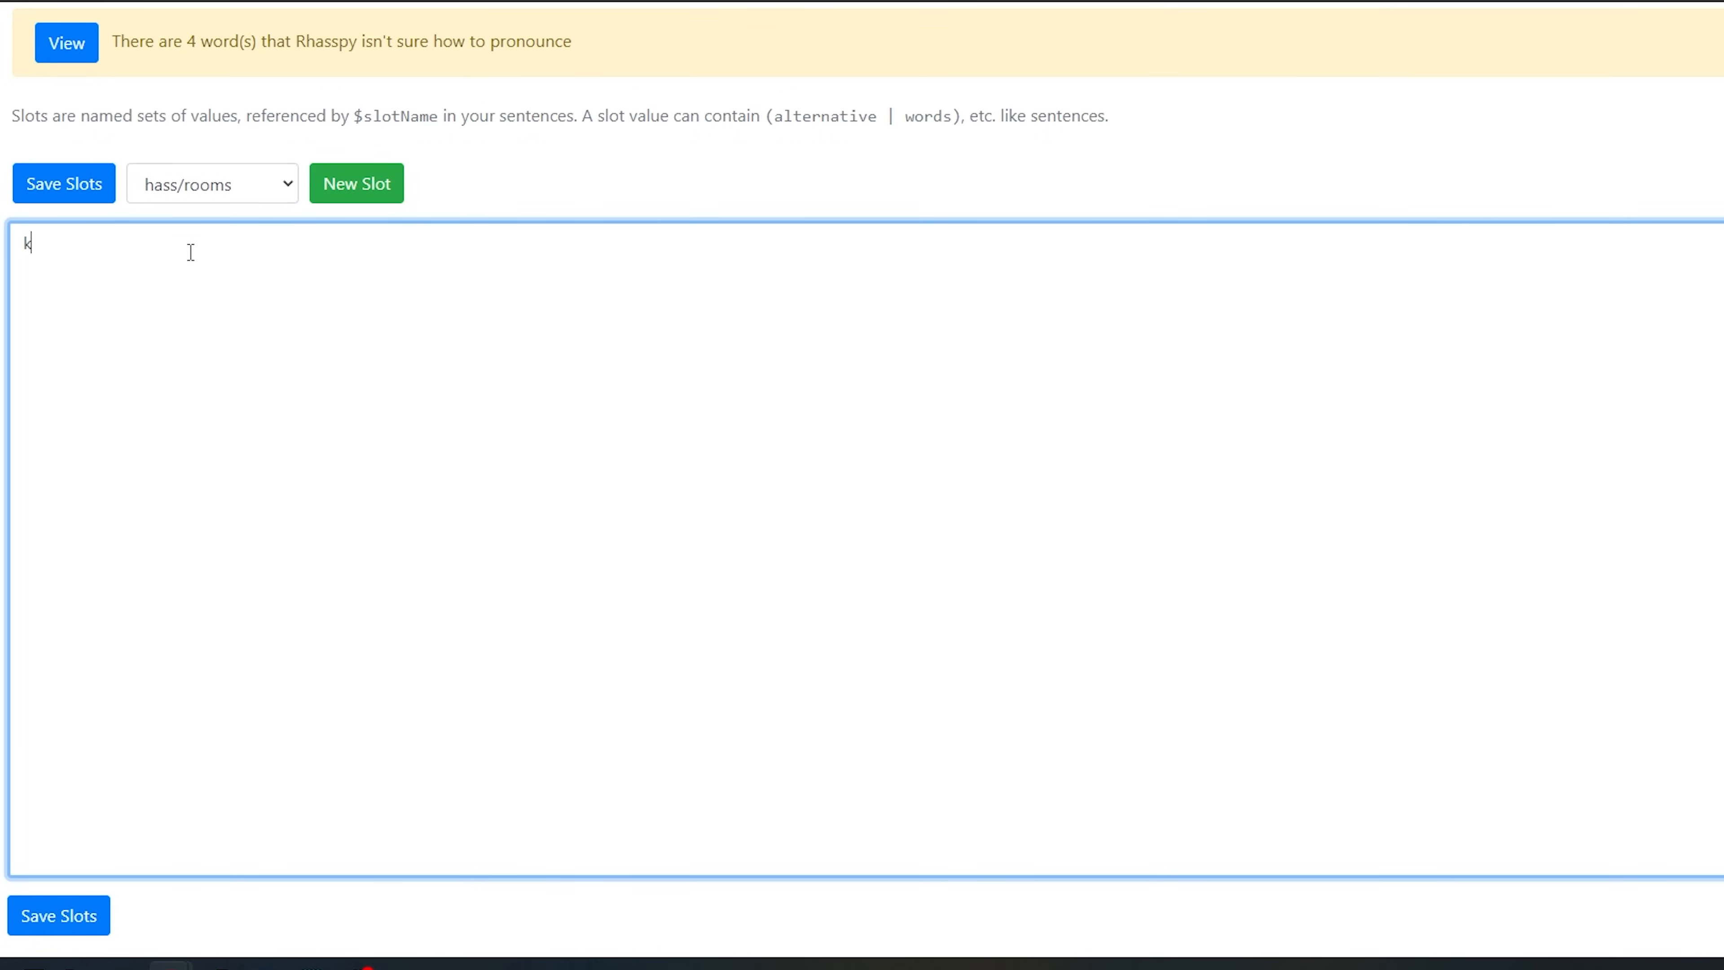
pyautogui.write('itchen:kitchen_')
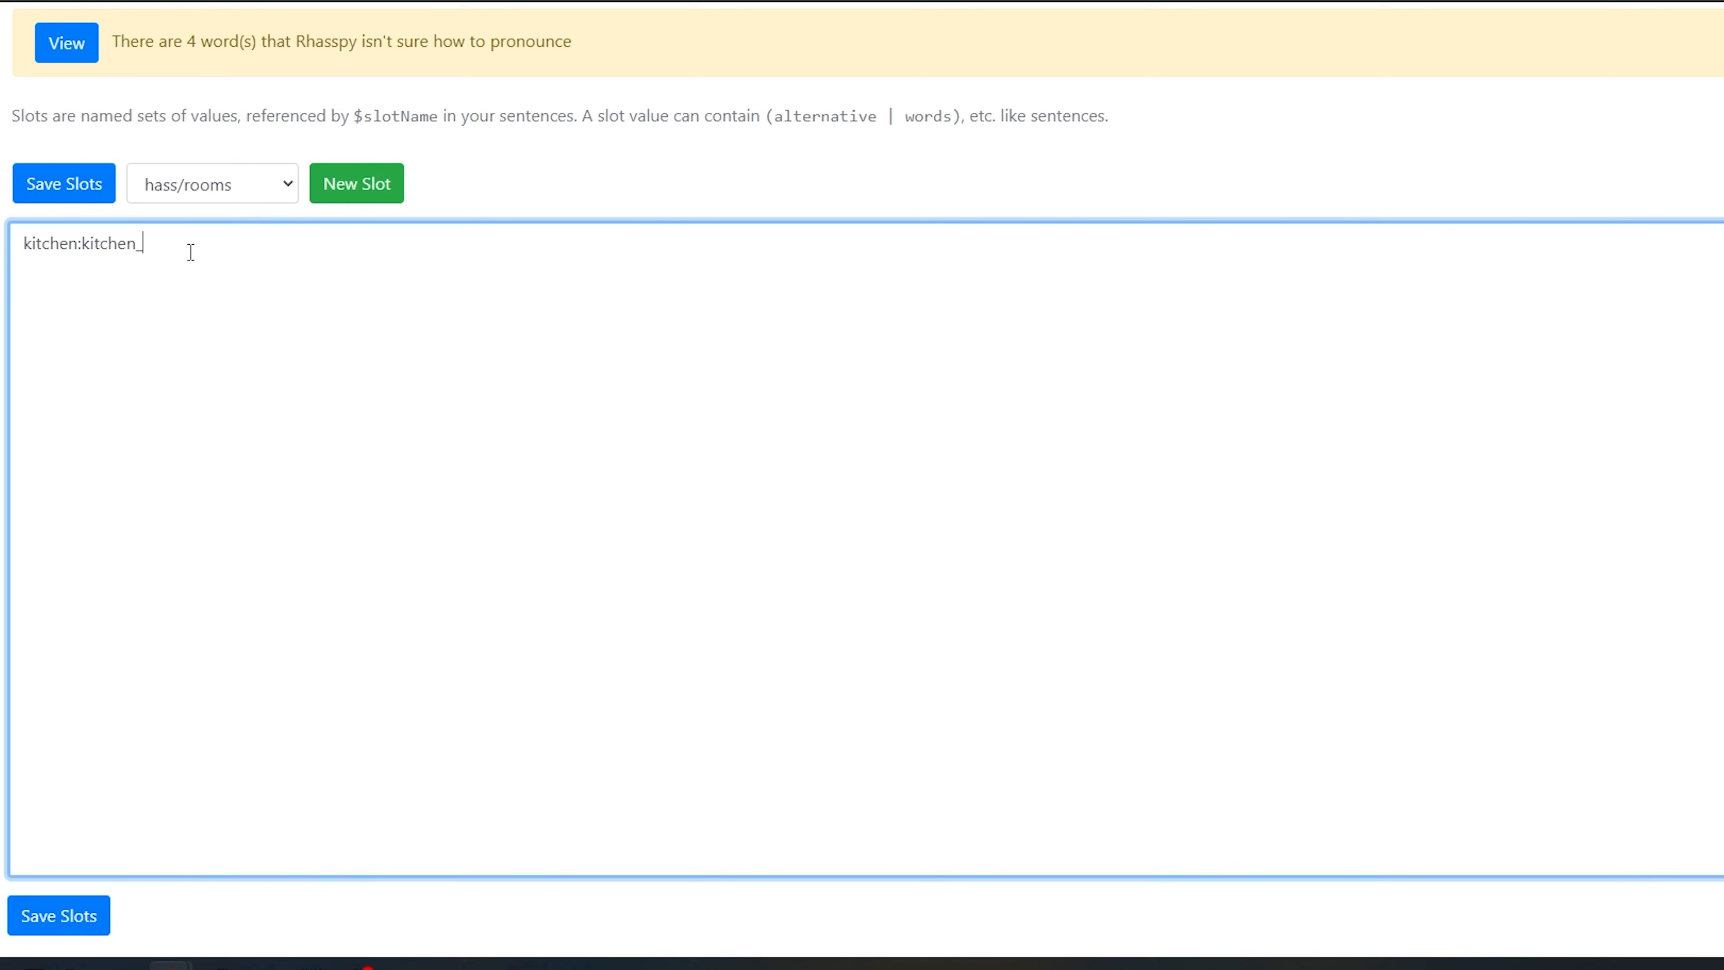
pyautogui.write('temperature')
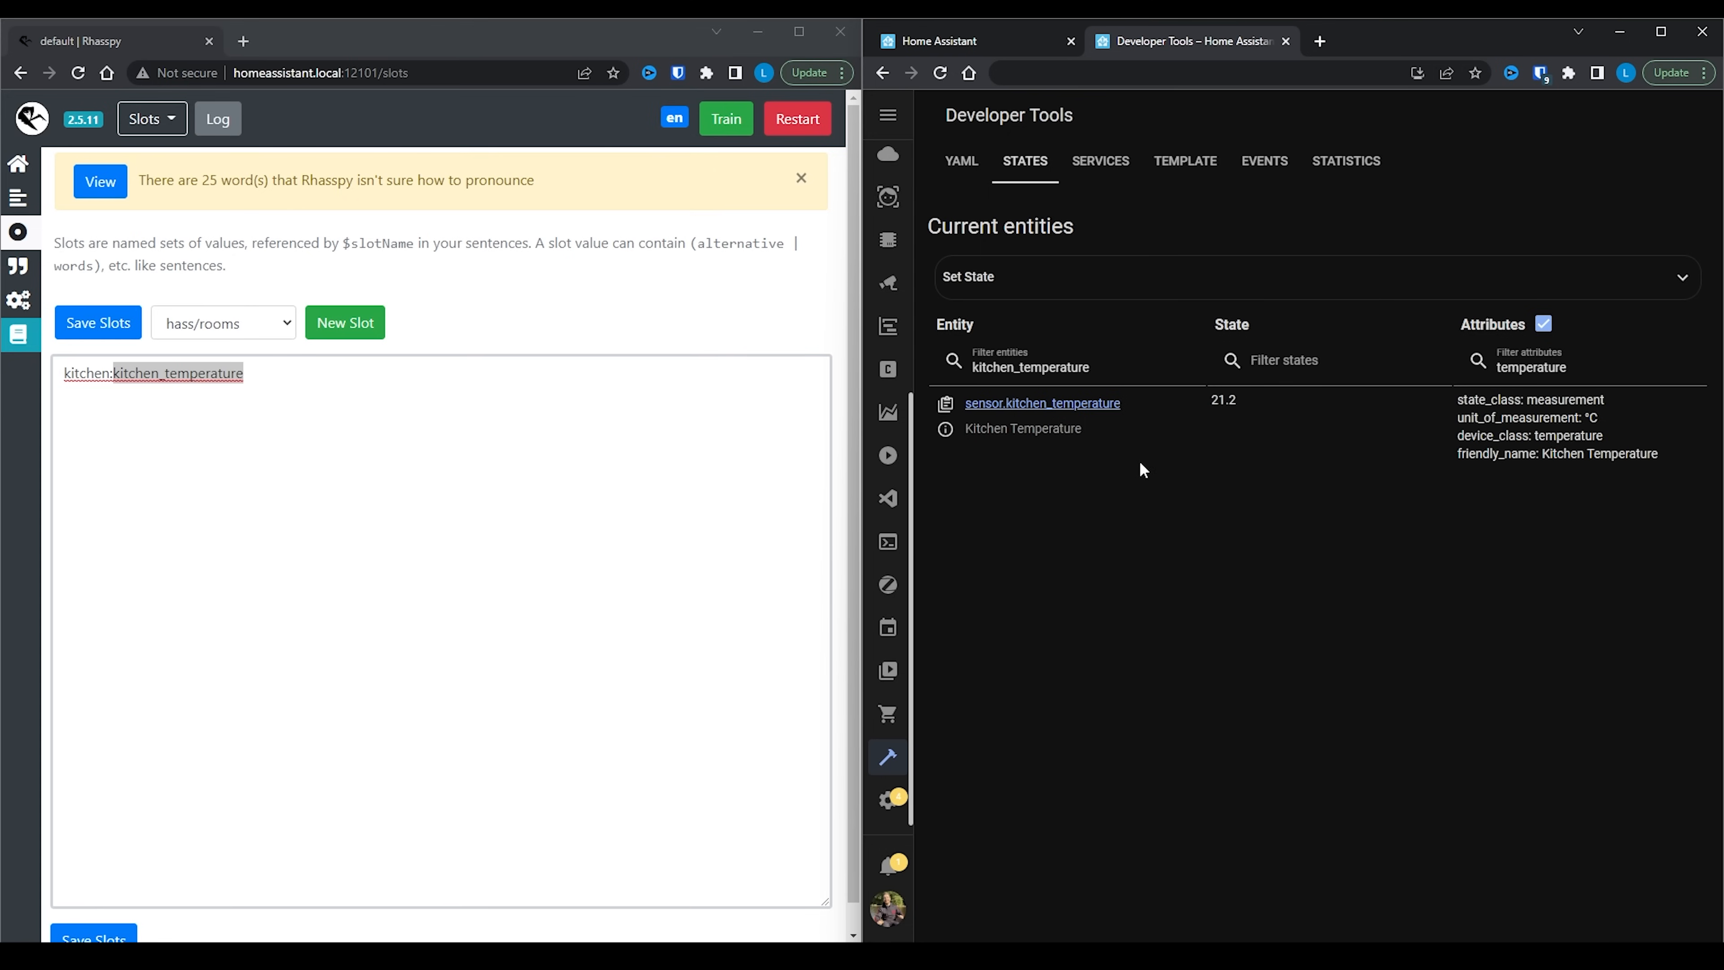
# - Review the kitchen_temperature value and the kitchen entry in the hass/rooms slot editor
pyautogui.doubleClick(177, 373)
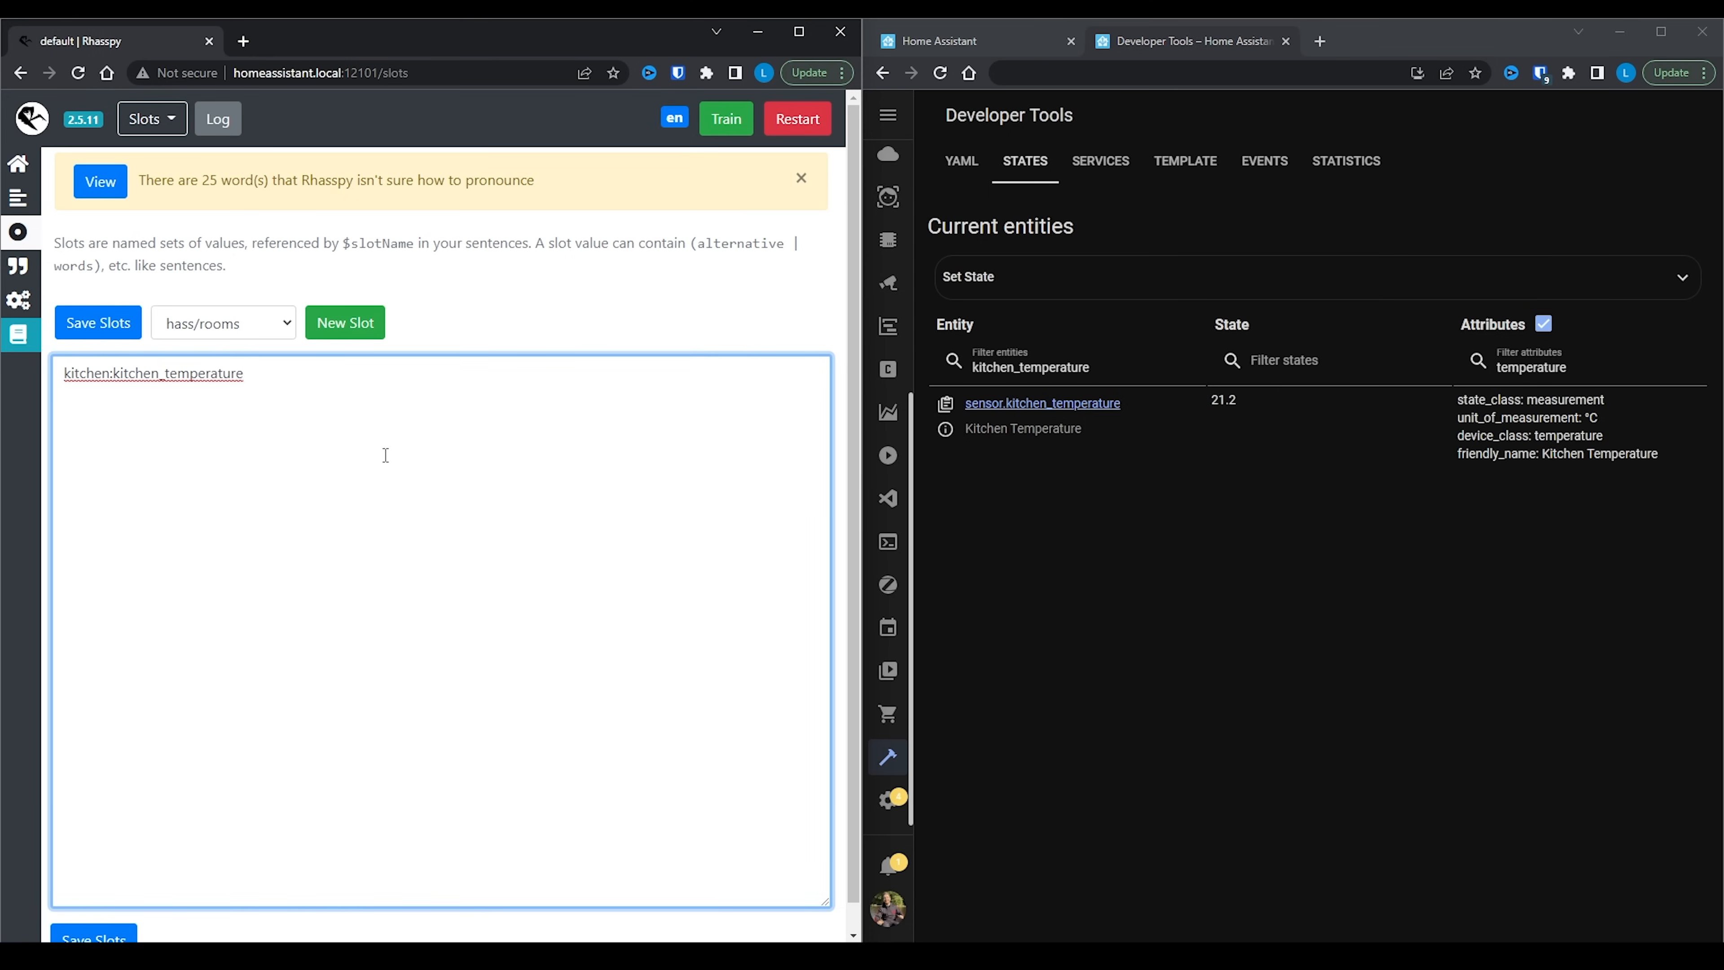
pyautogui.click(244, 373)
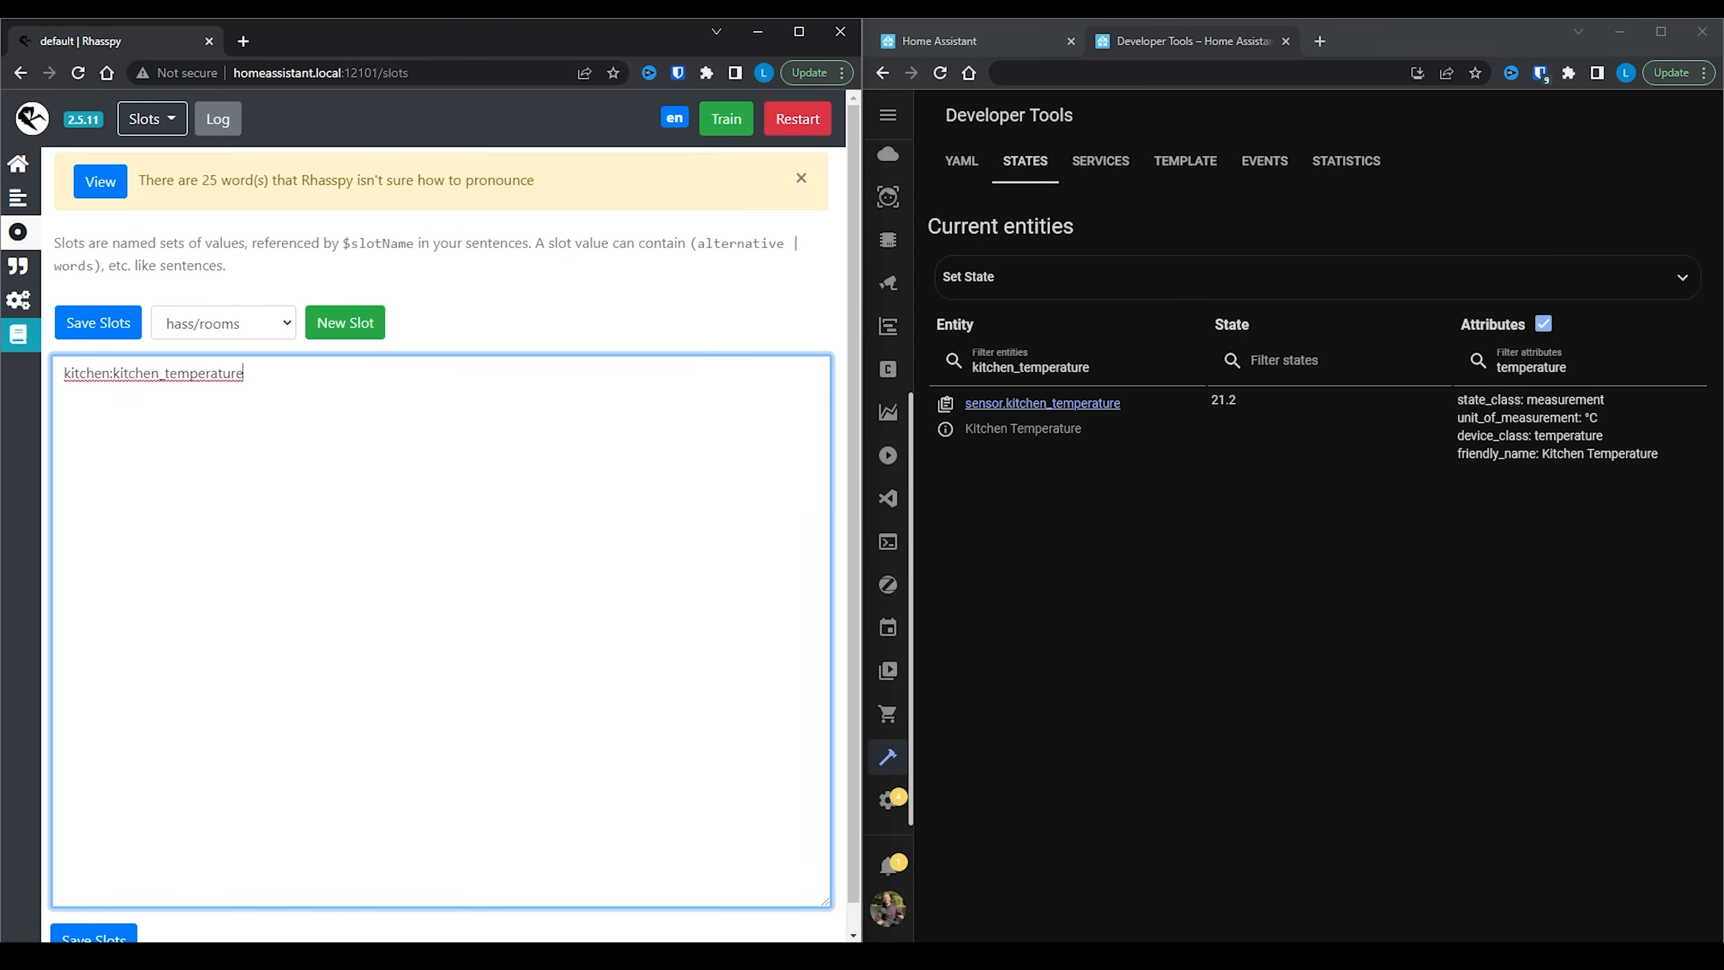
pyautogui.click(97, 322)
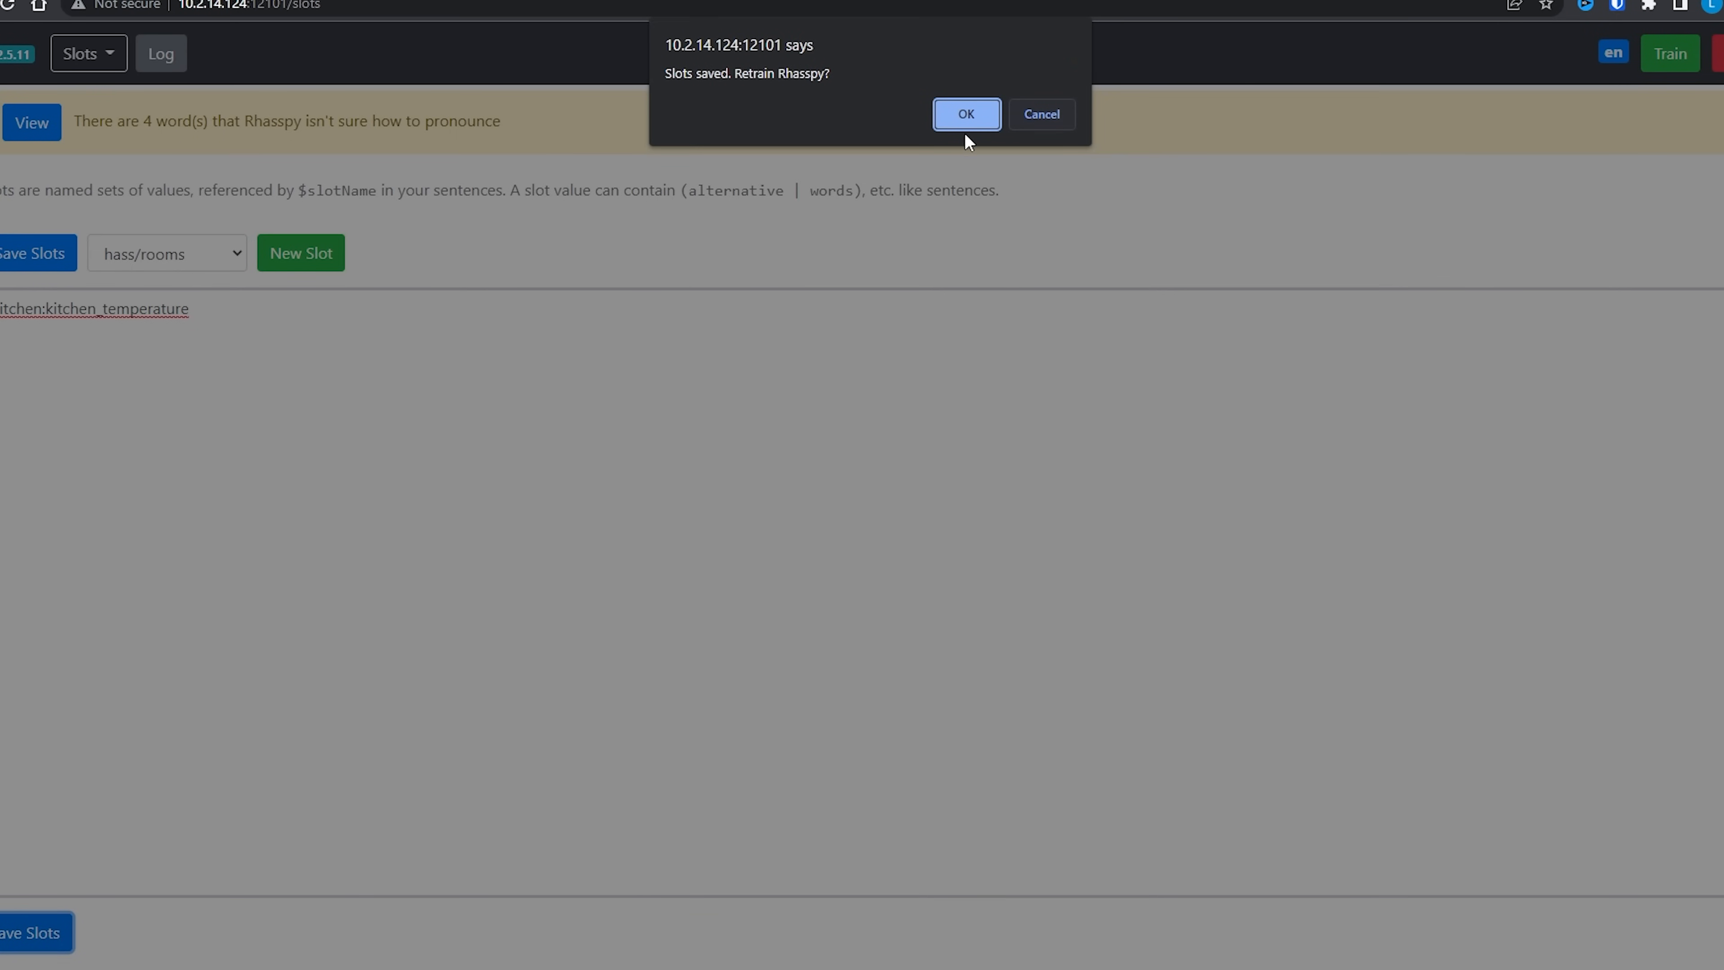
# - Confirm the 'Slots saved. Retrain Rhasspy?' prompt and let profile training run
pyautogui.click(965, 114)
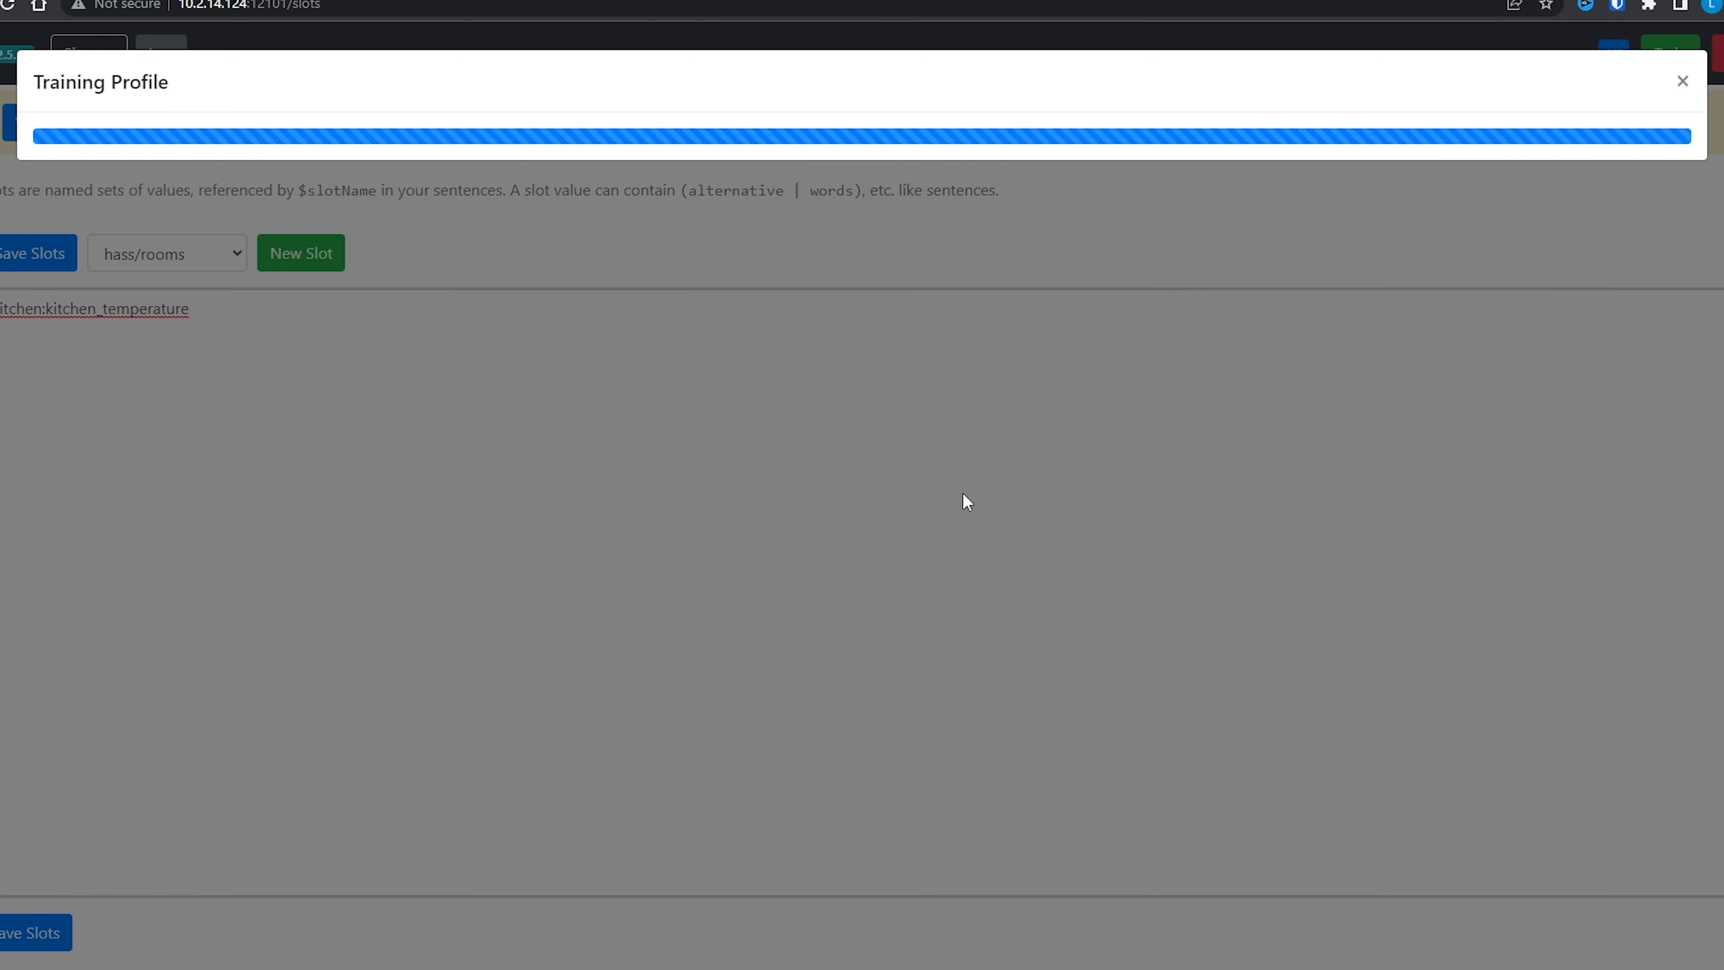
pyautogui.click(109, 32)
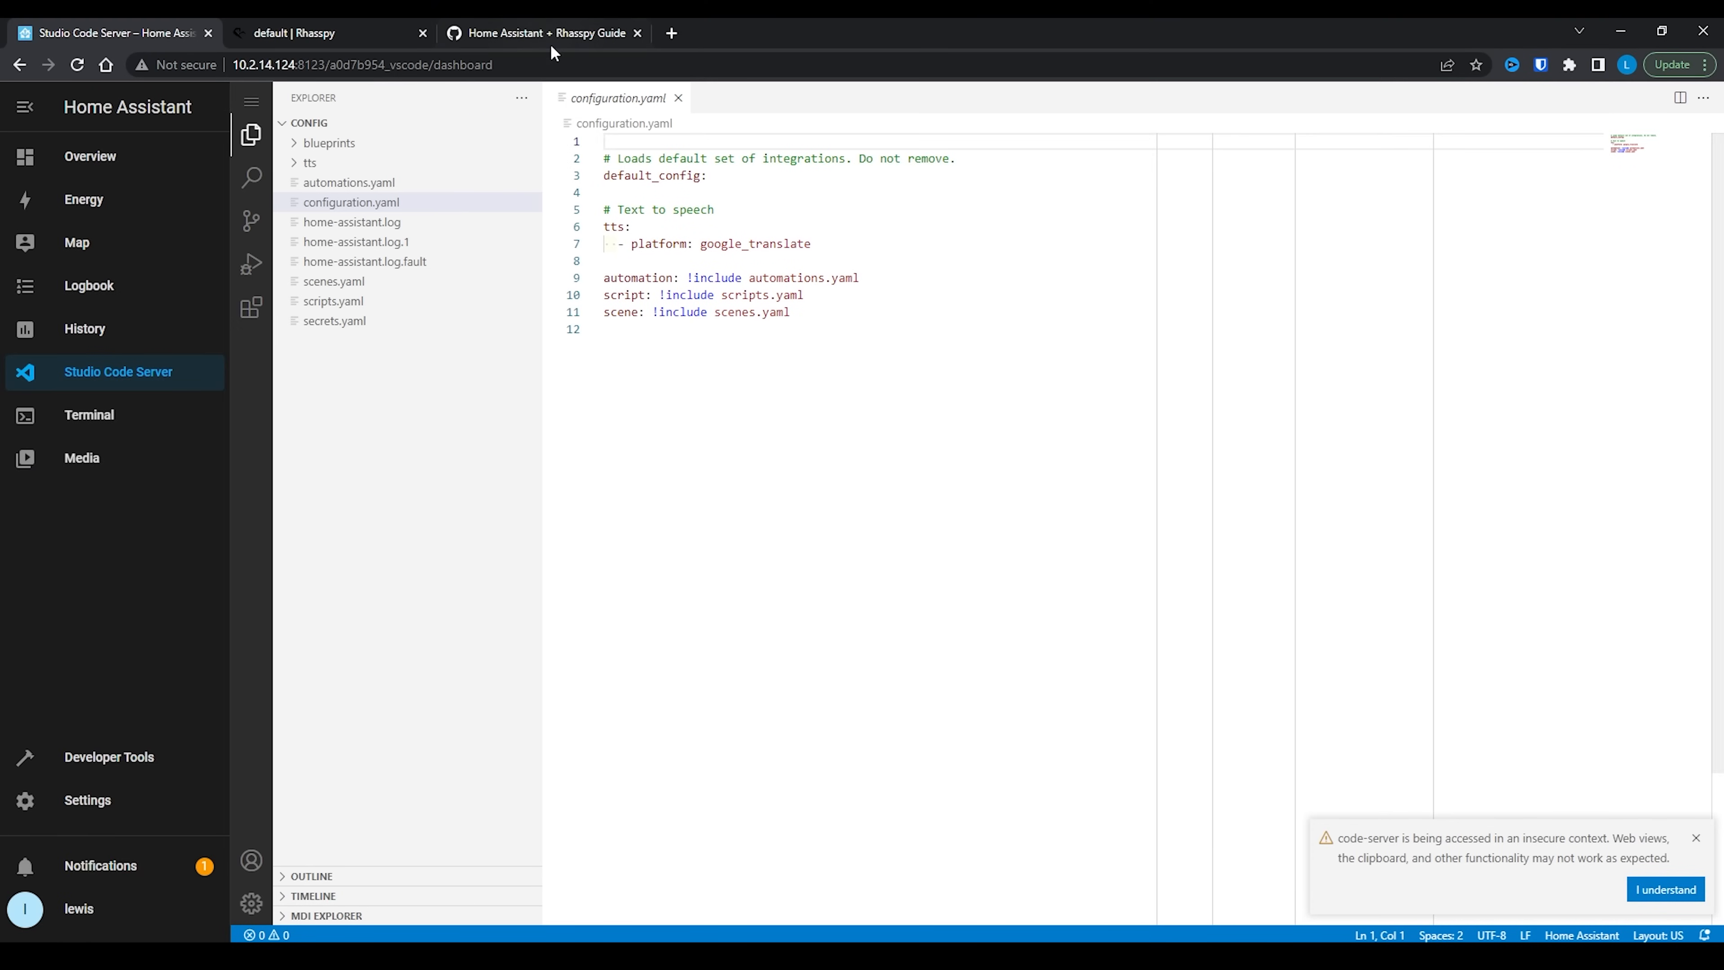
# - Copy the intent_script block from the guide gist into configuration.yaml below the include lines
pyautogui.click(544, 33)
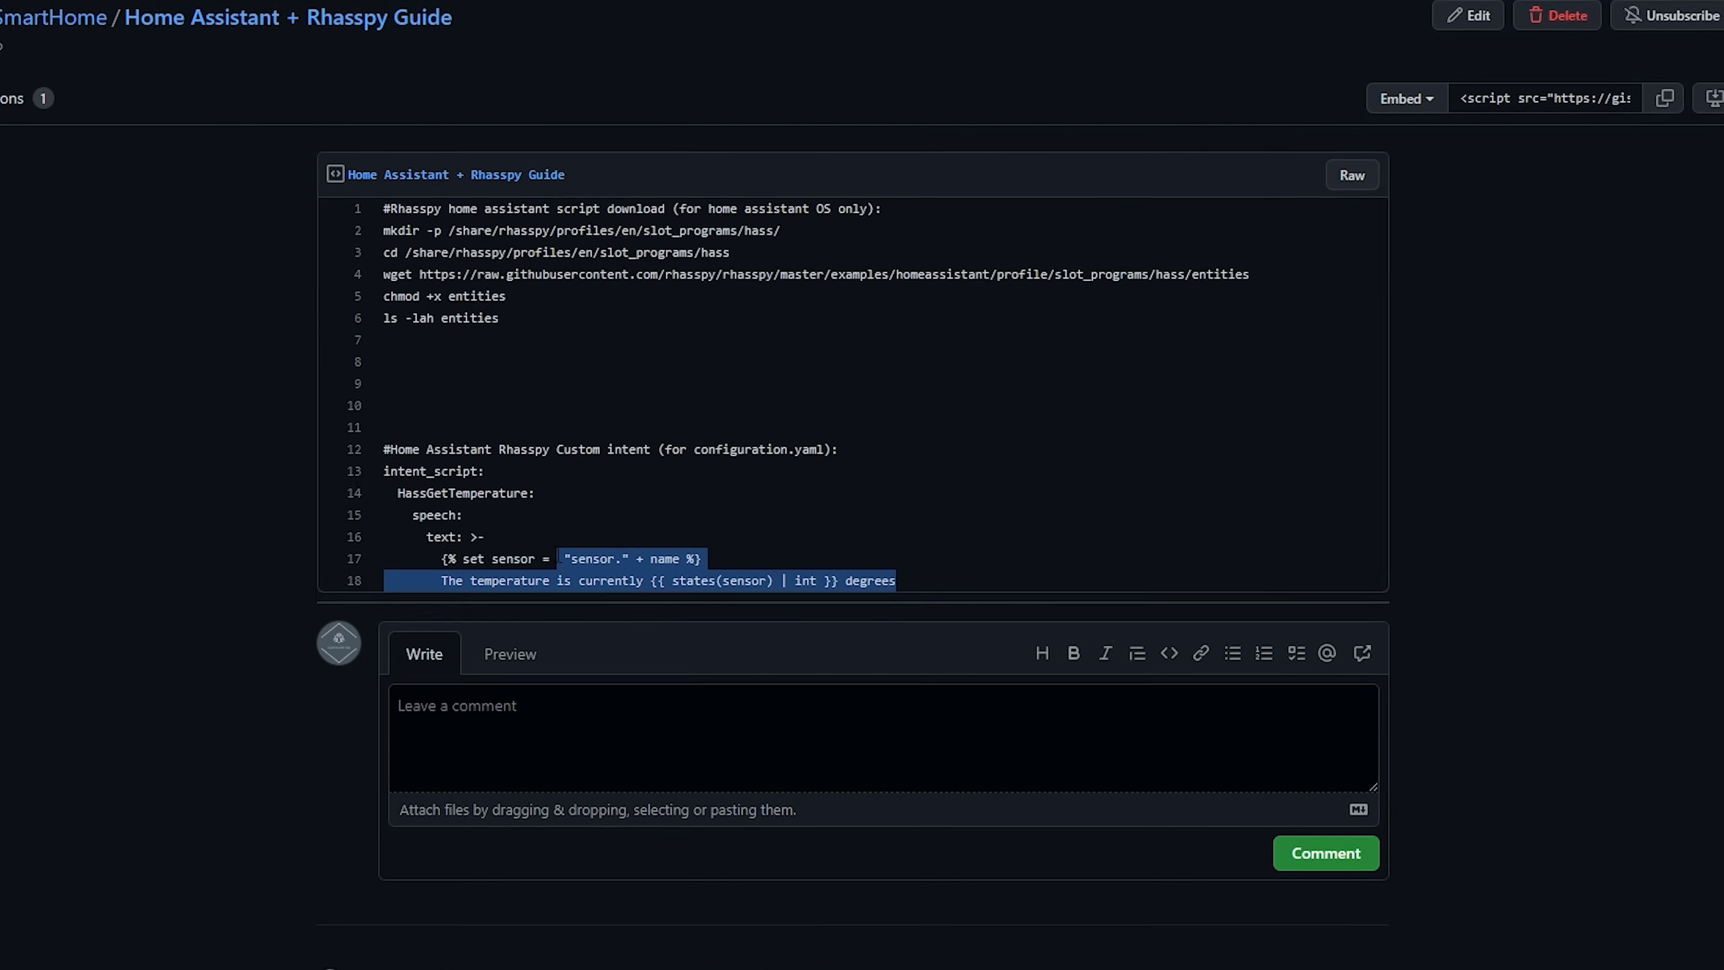
pyautogui.rightClick(379, 489)
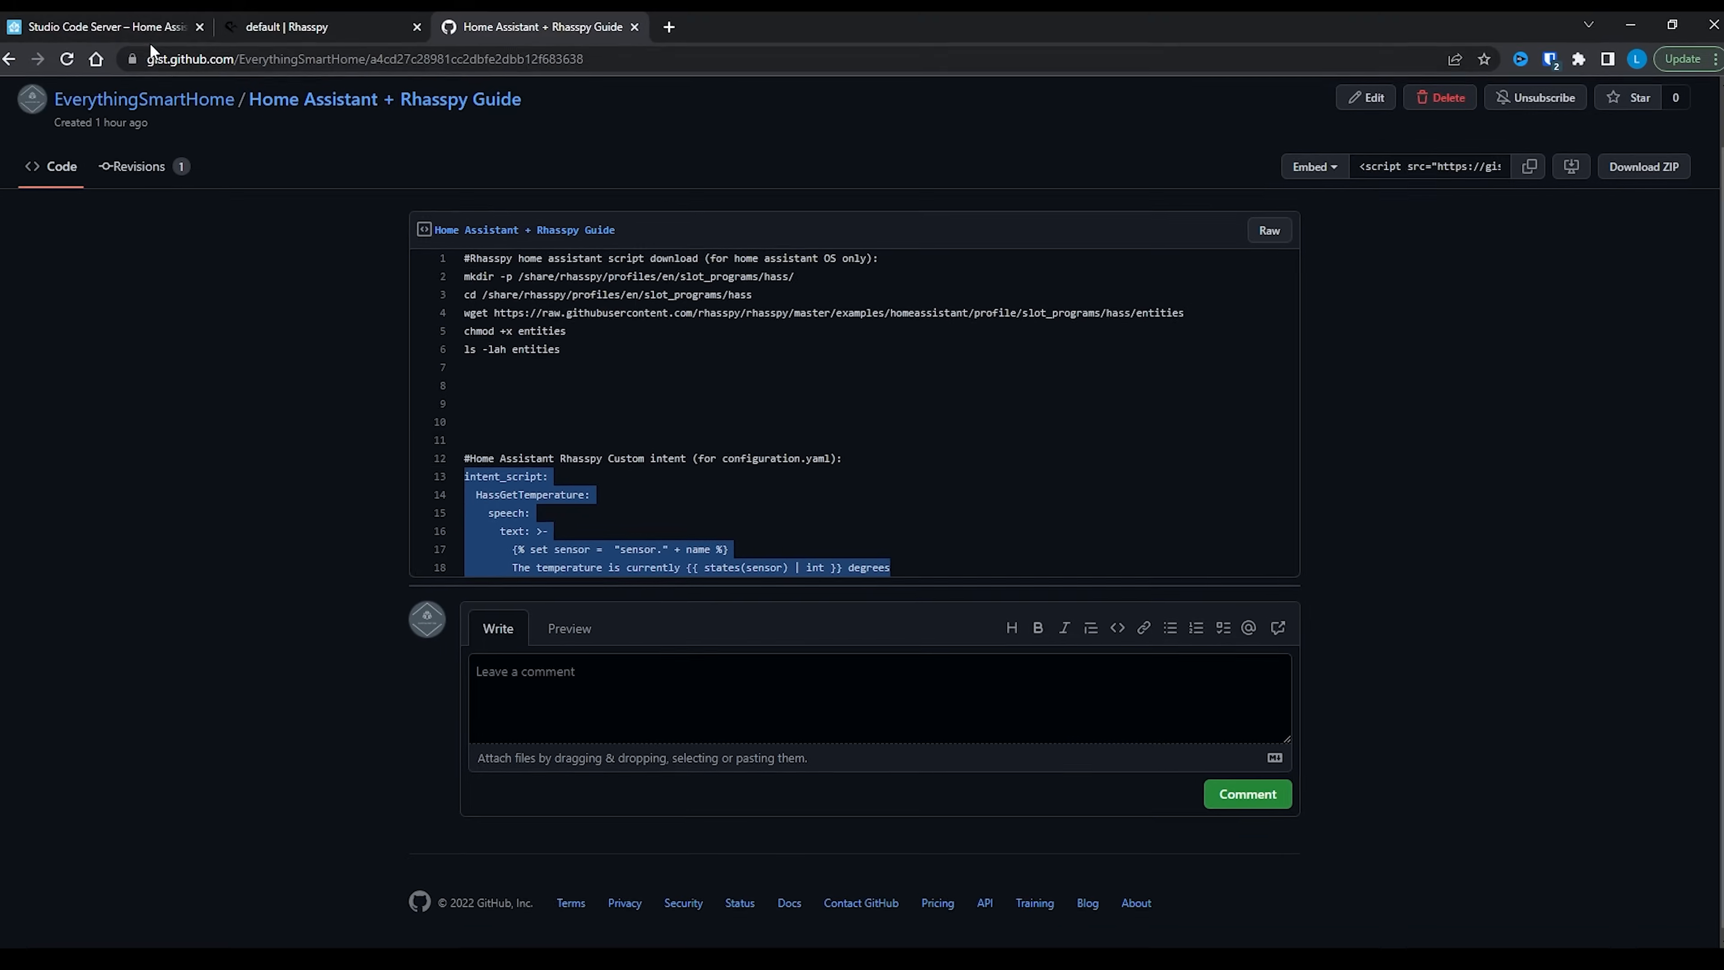
pyautogui.click(104, 26)
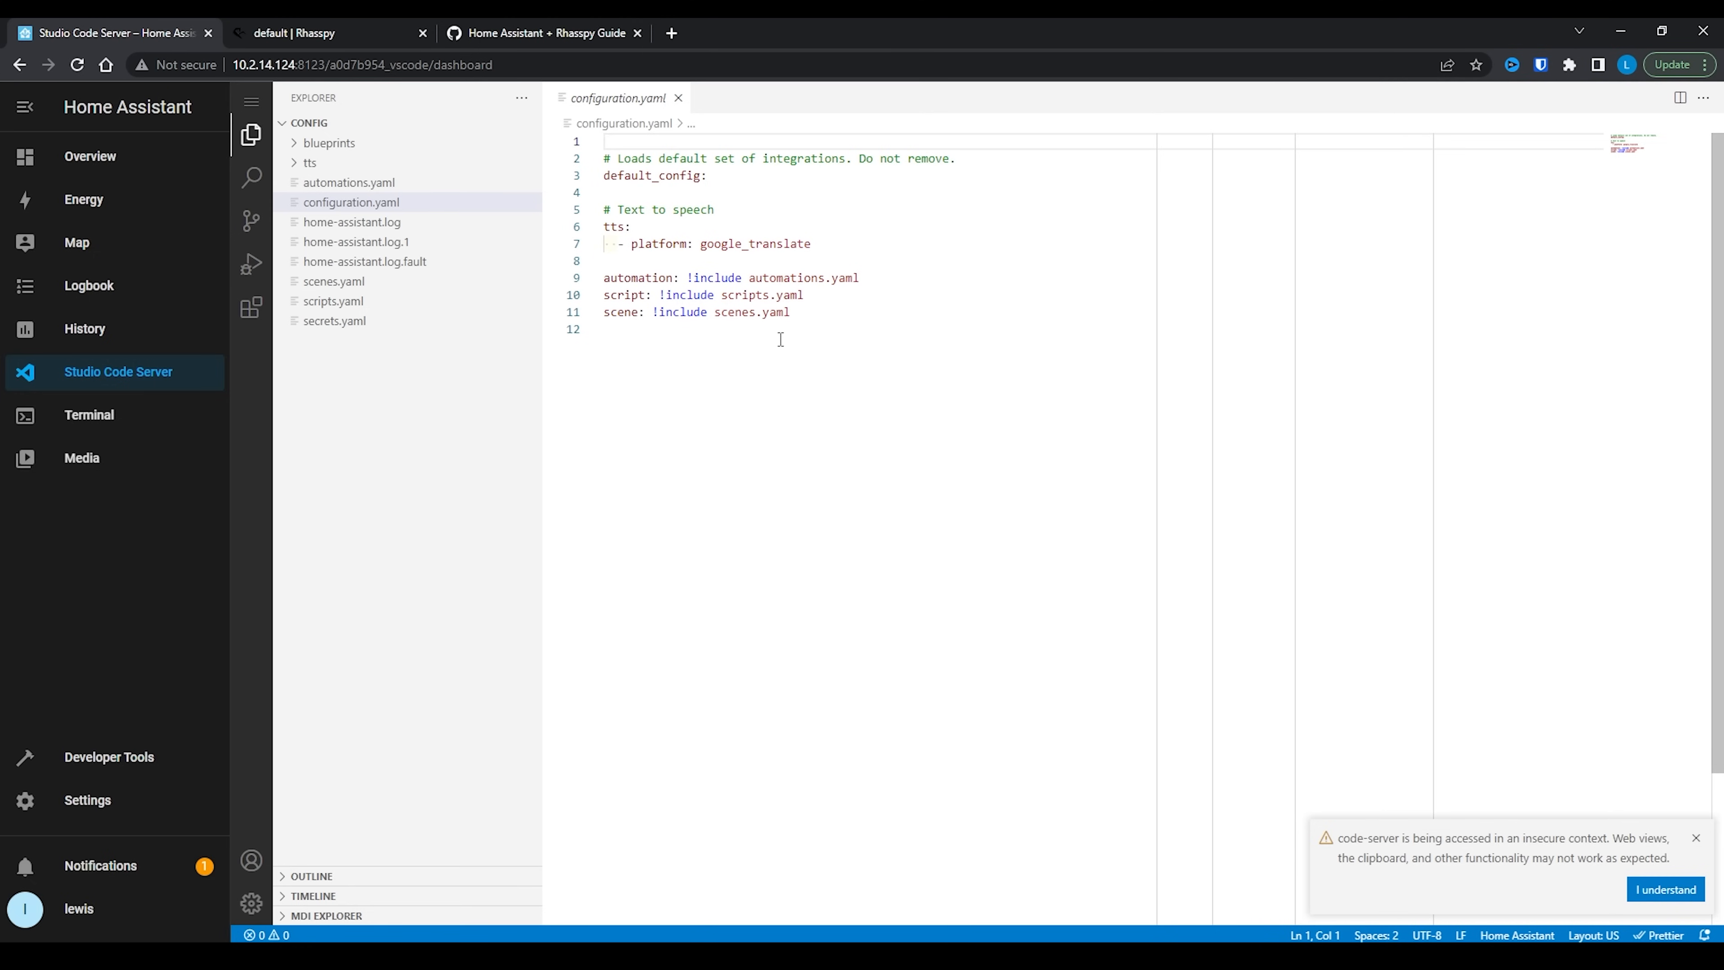
pyautogui.click(789, 312)
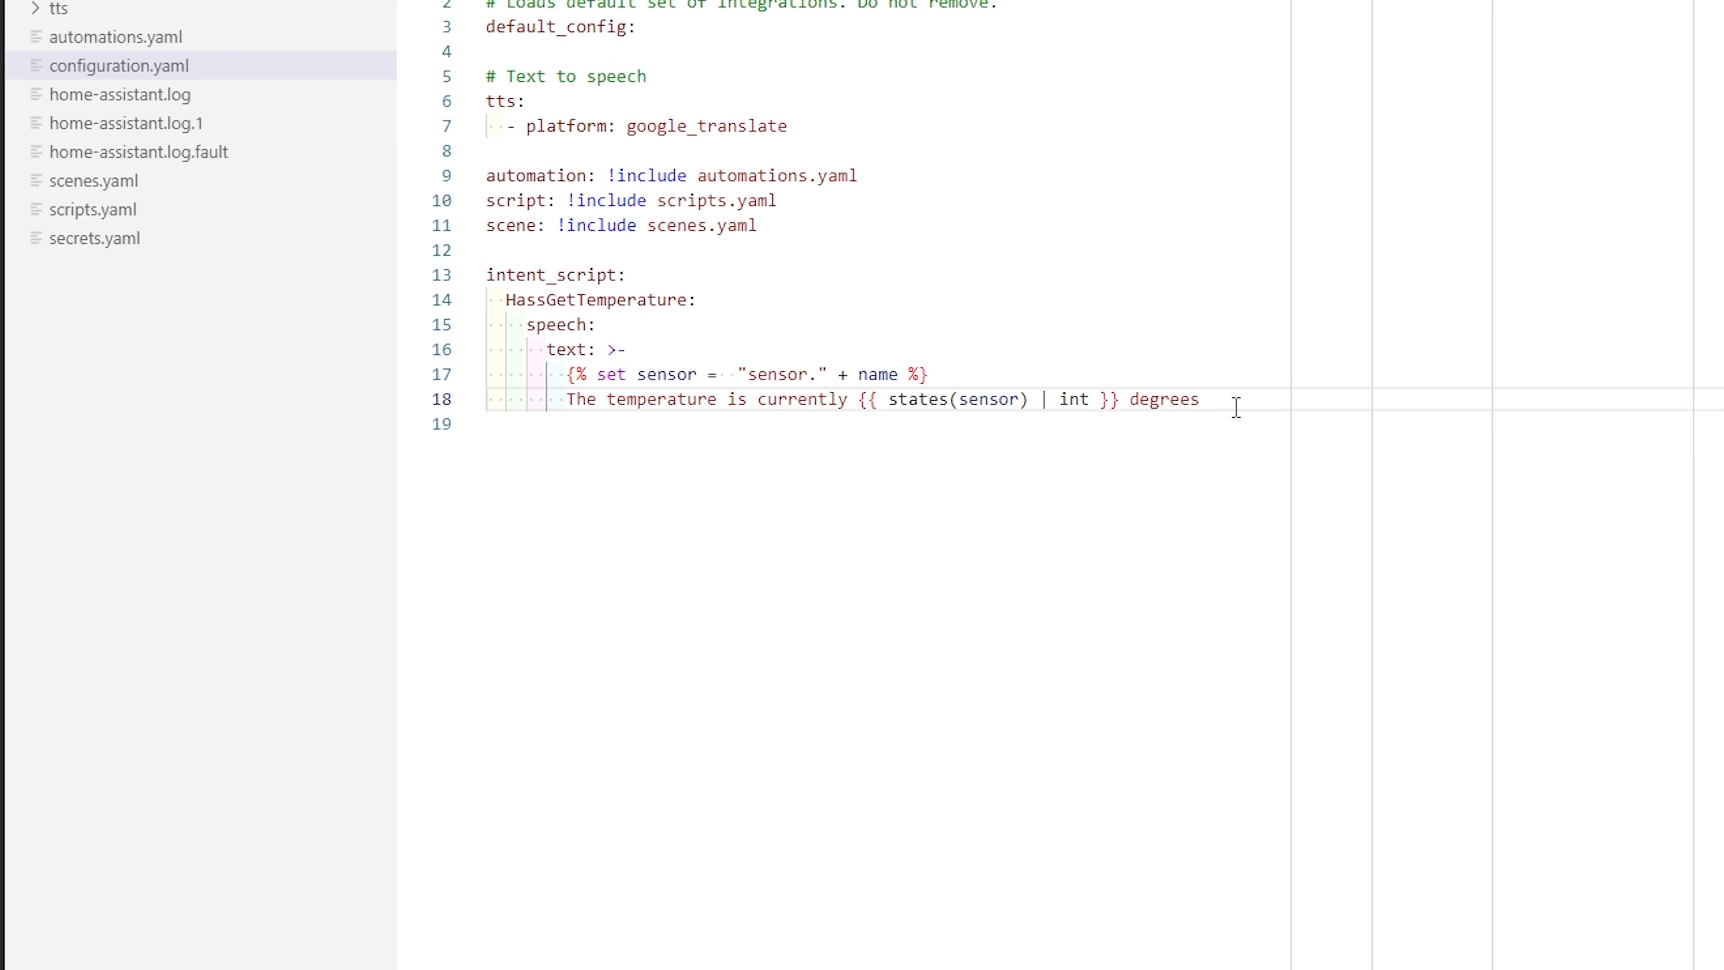
# - Review the pasted HassGetTemperature intent name and its spoken temperature reply line
pyautogui.click(507, 299)
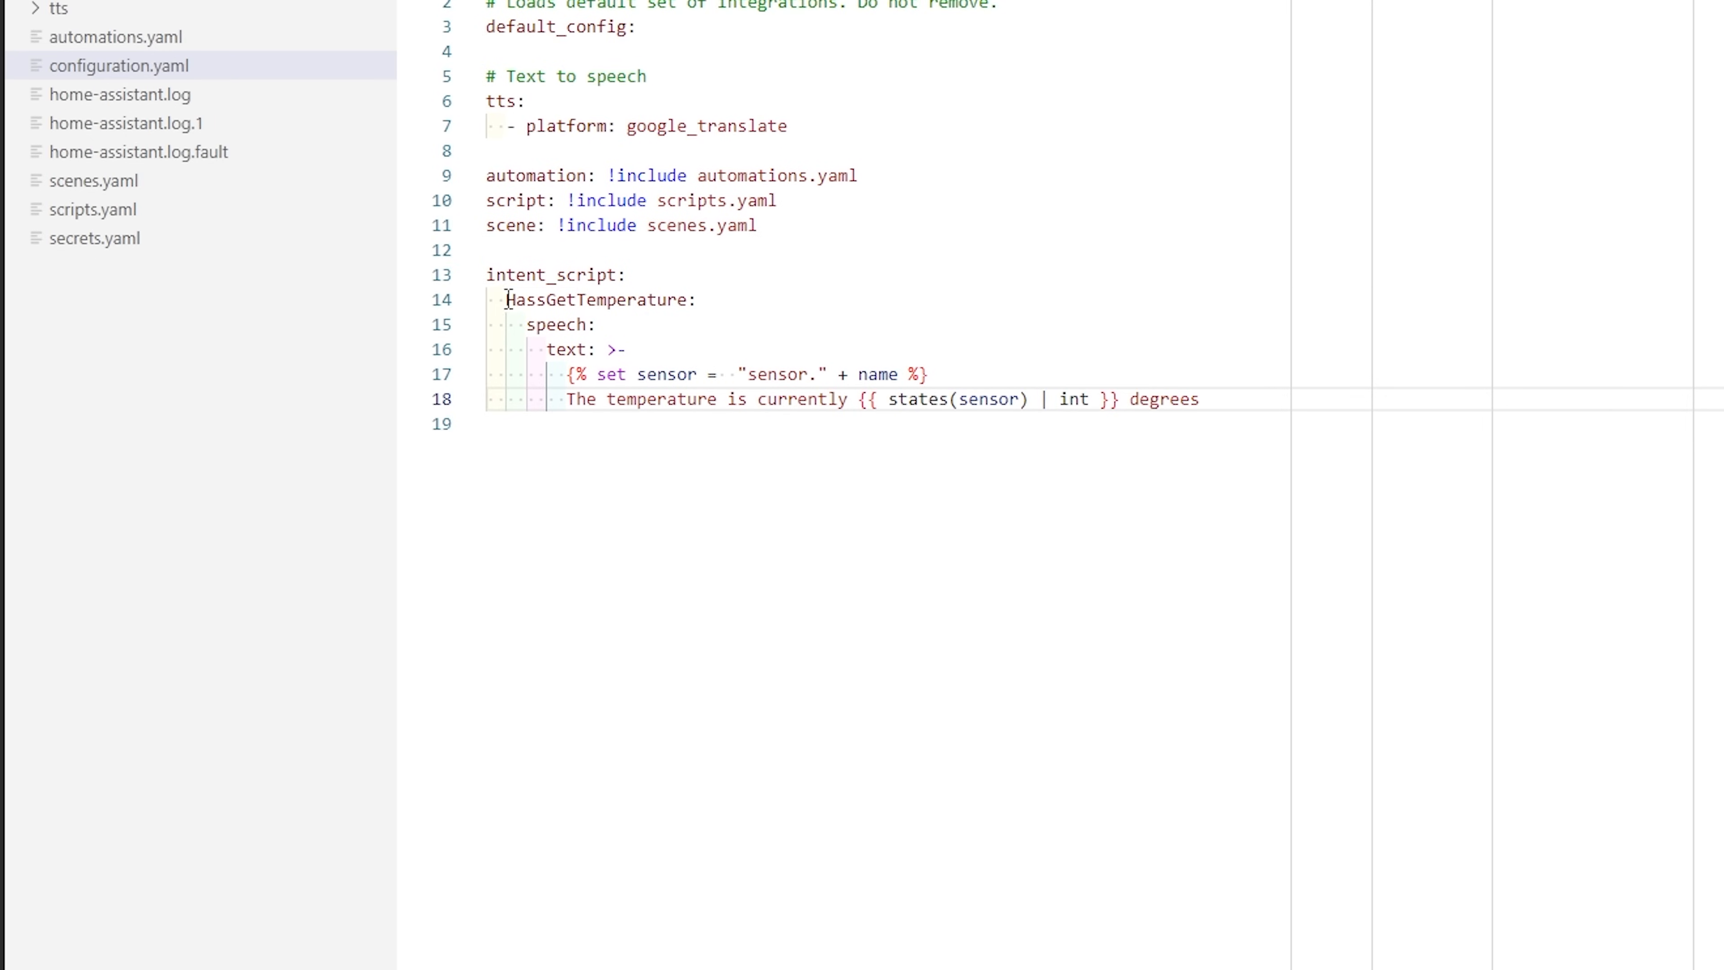
pyautogui.doubleClick(597, 299)
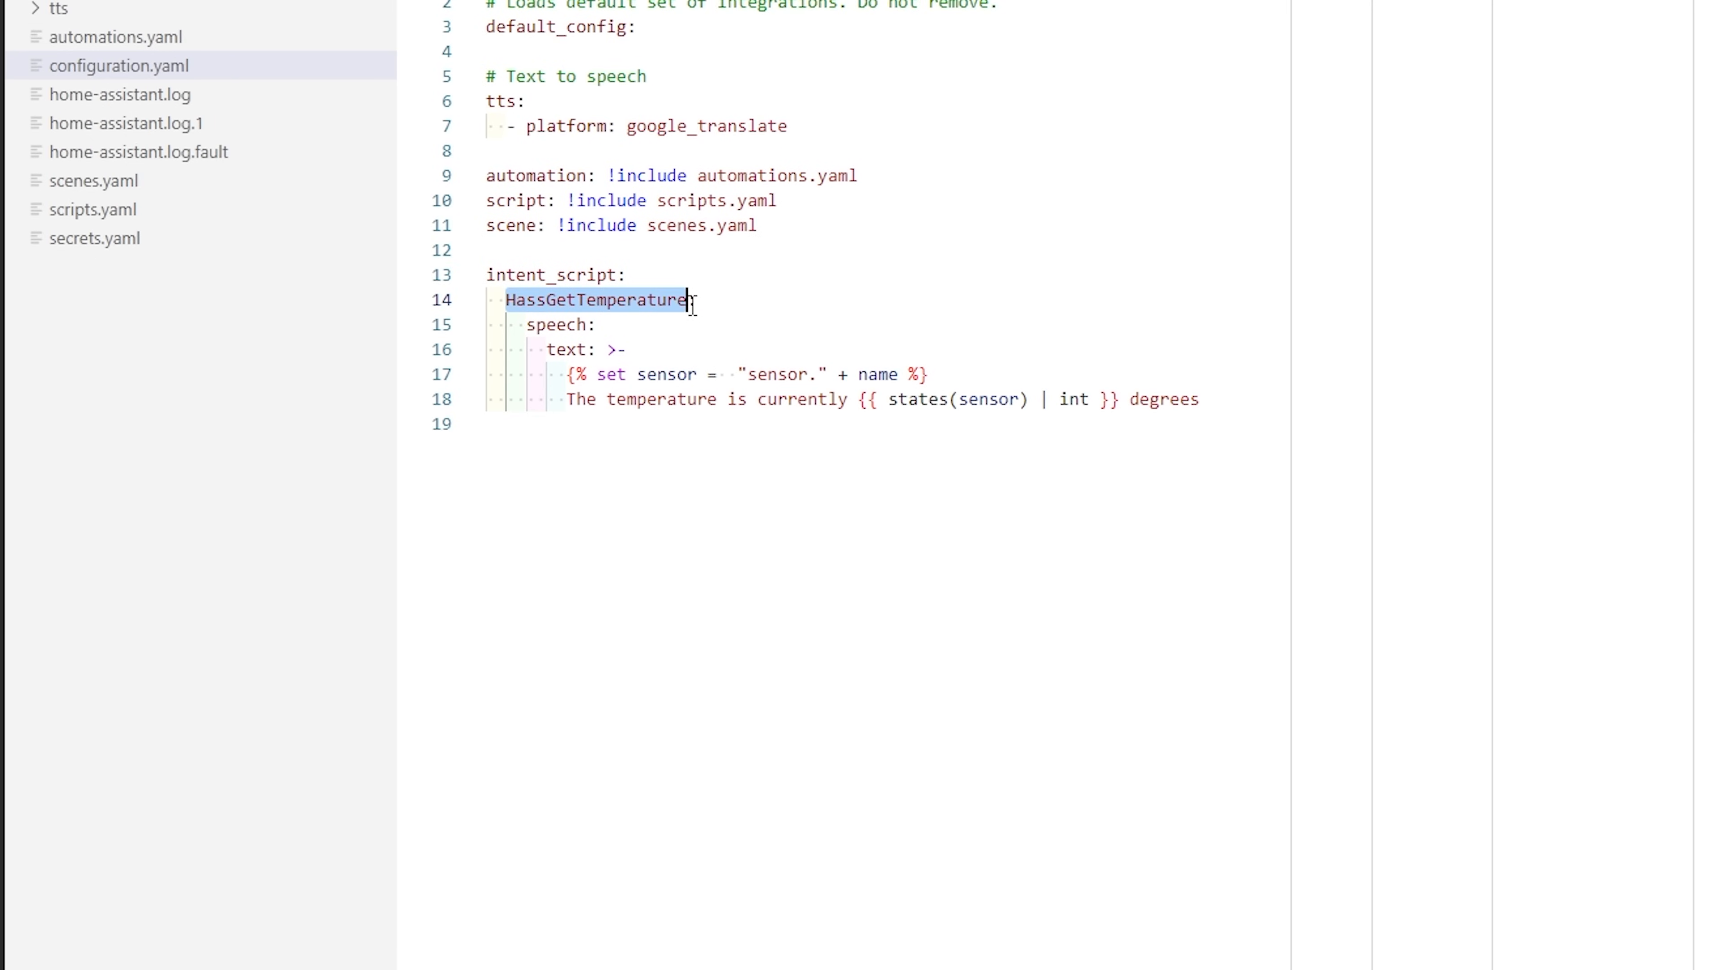
pyautogui.click(505, 299)
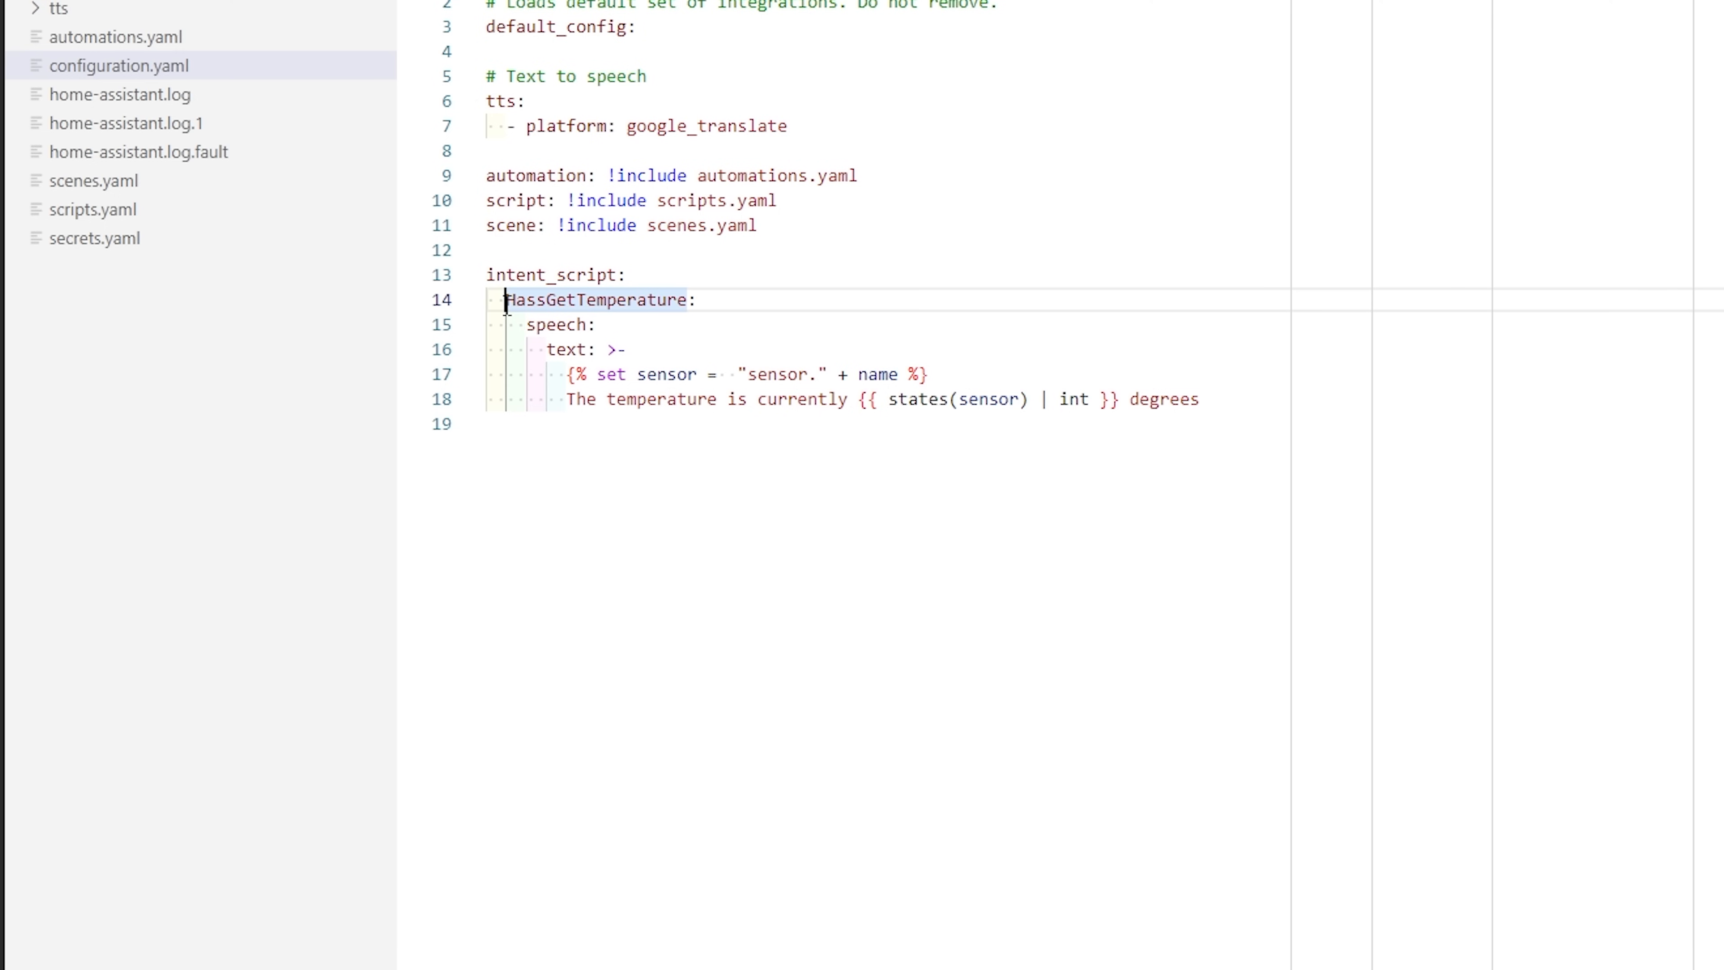
pyautogui.click(581, 324)
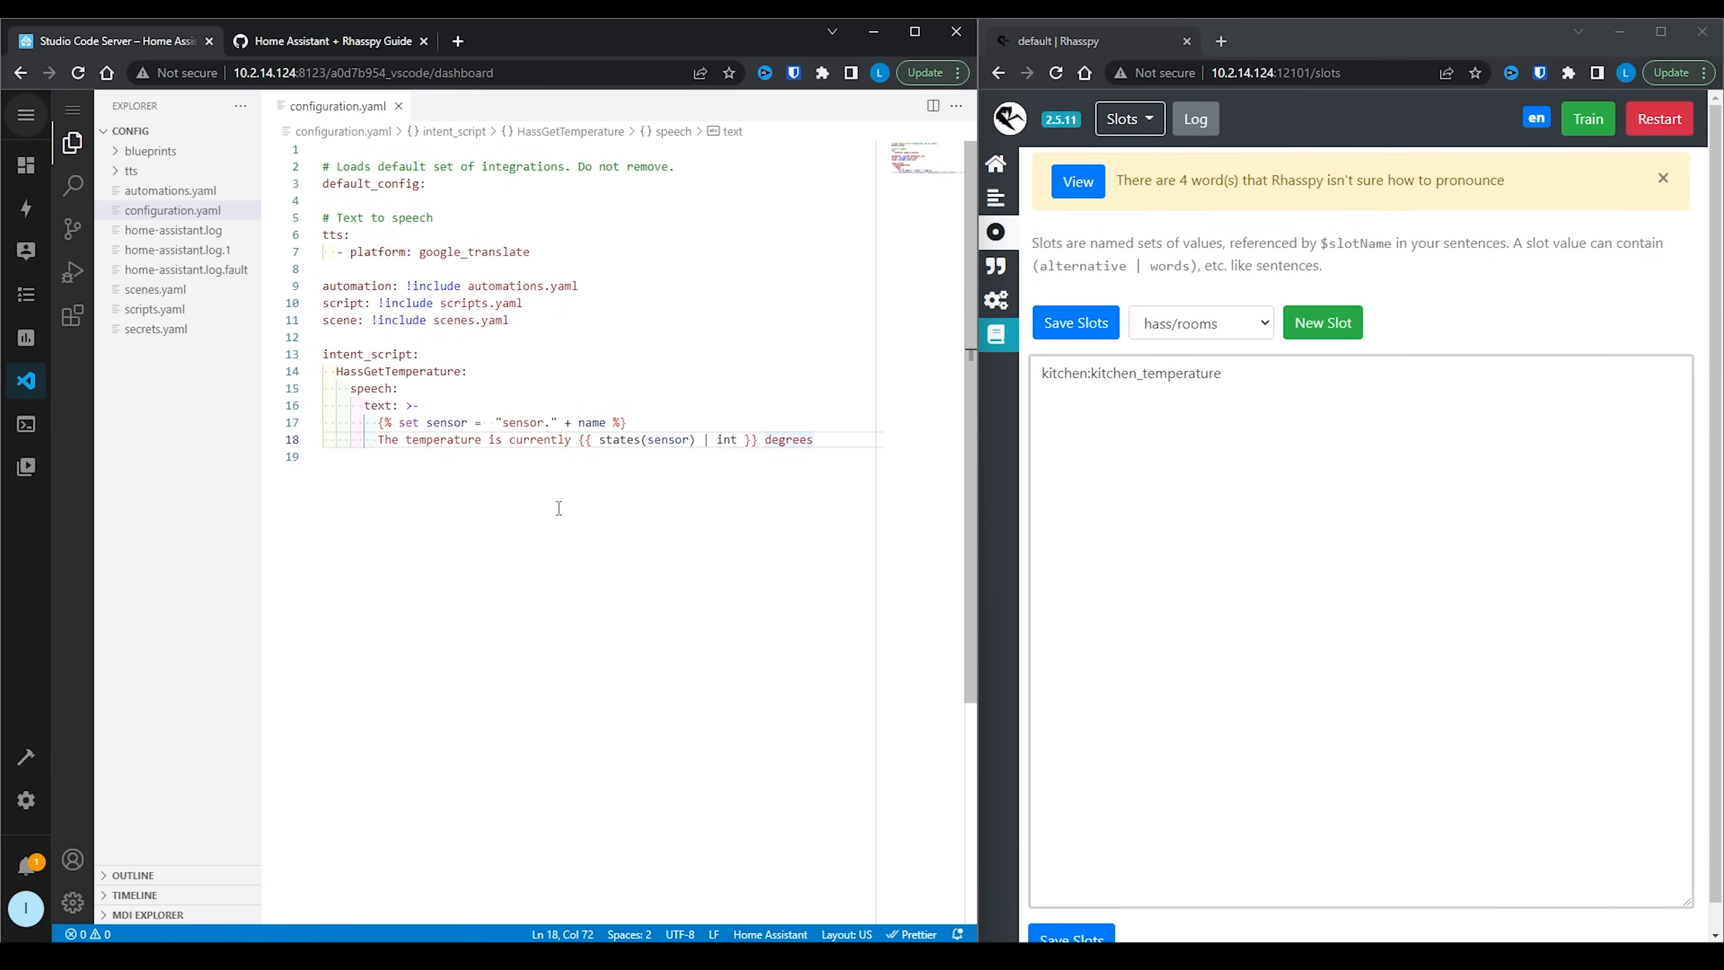
# - Compare the template's name variable and kitchen_temperature value with the sentence's {name} tag
pyautogui.doubleClick(524, 422)
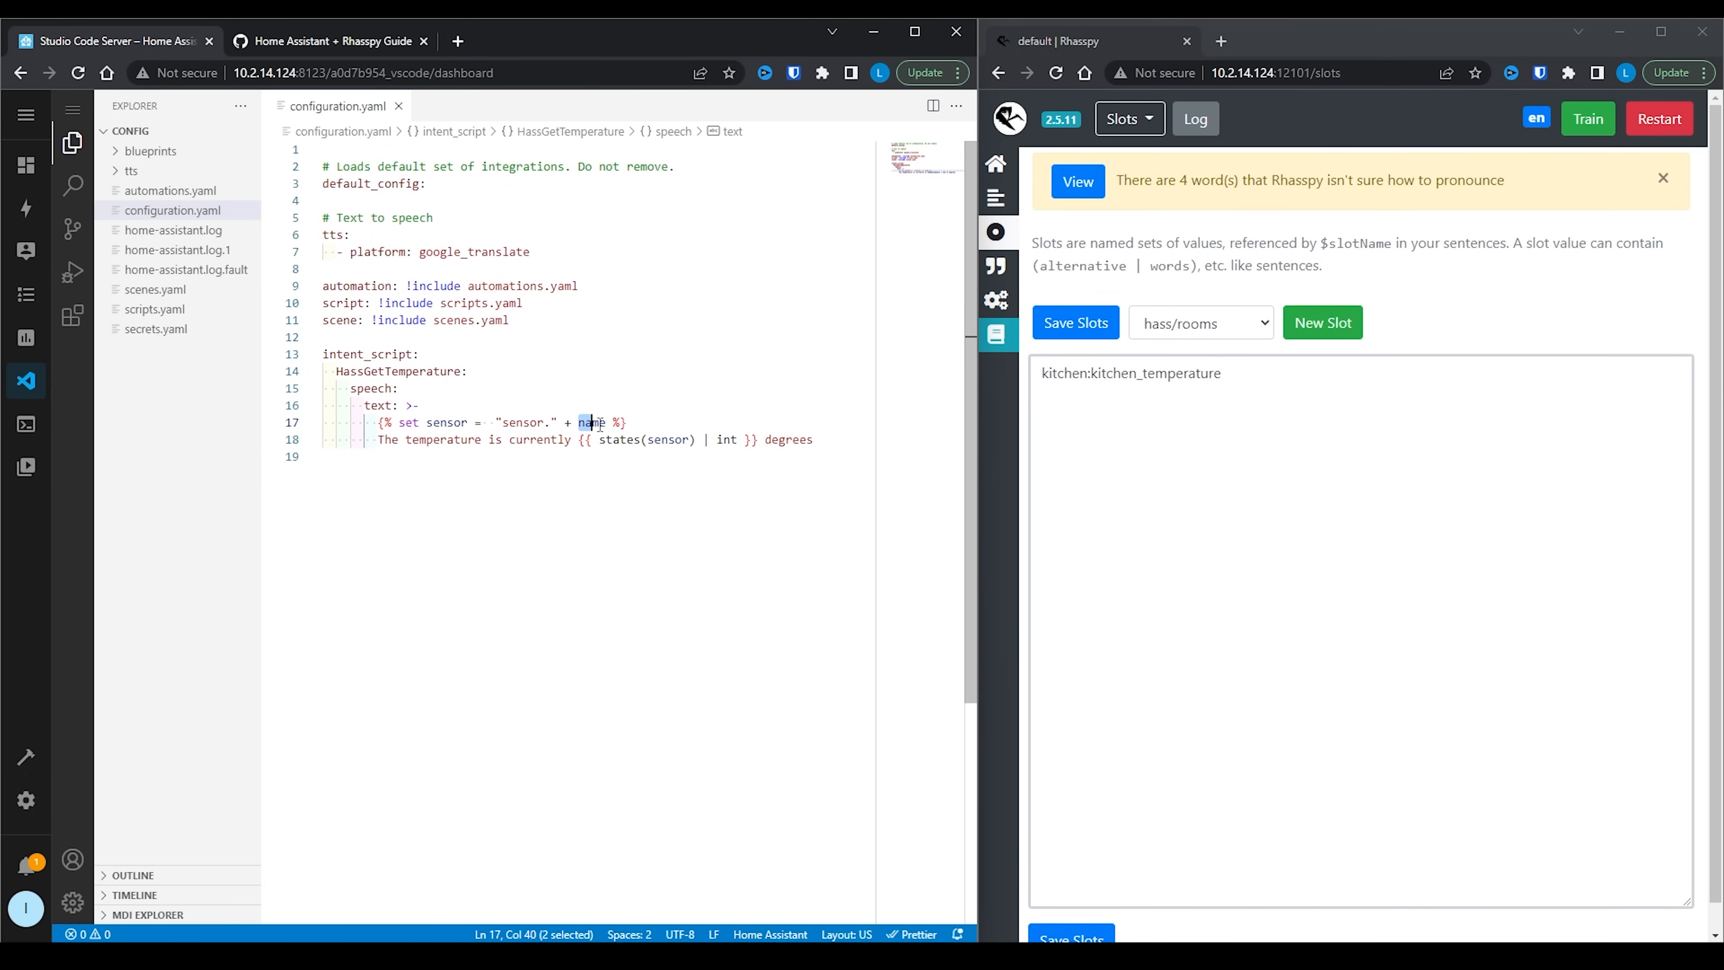
pyautogui.click(1221, 373)
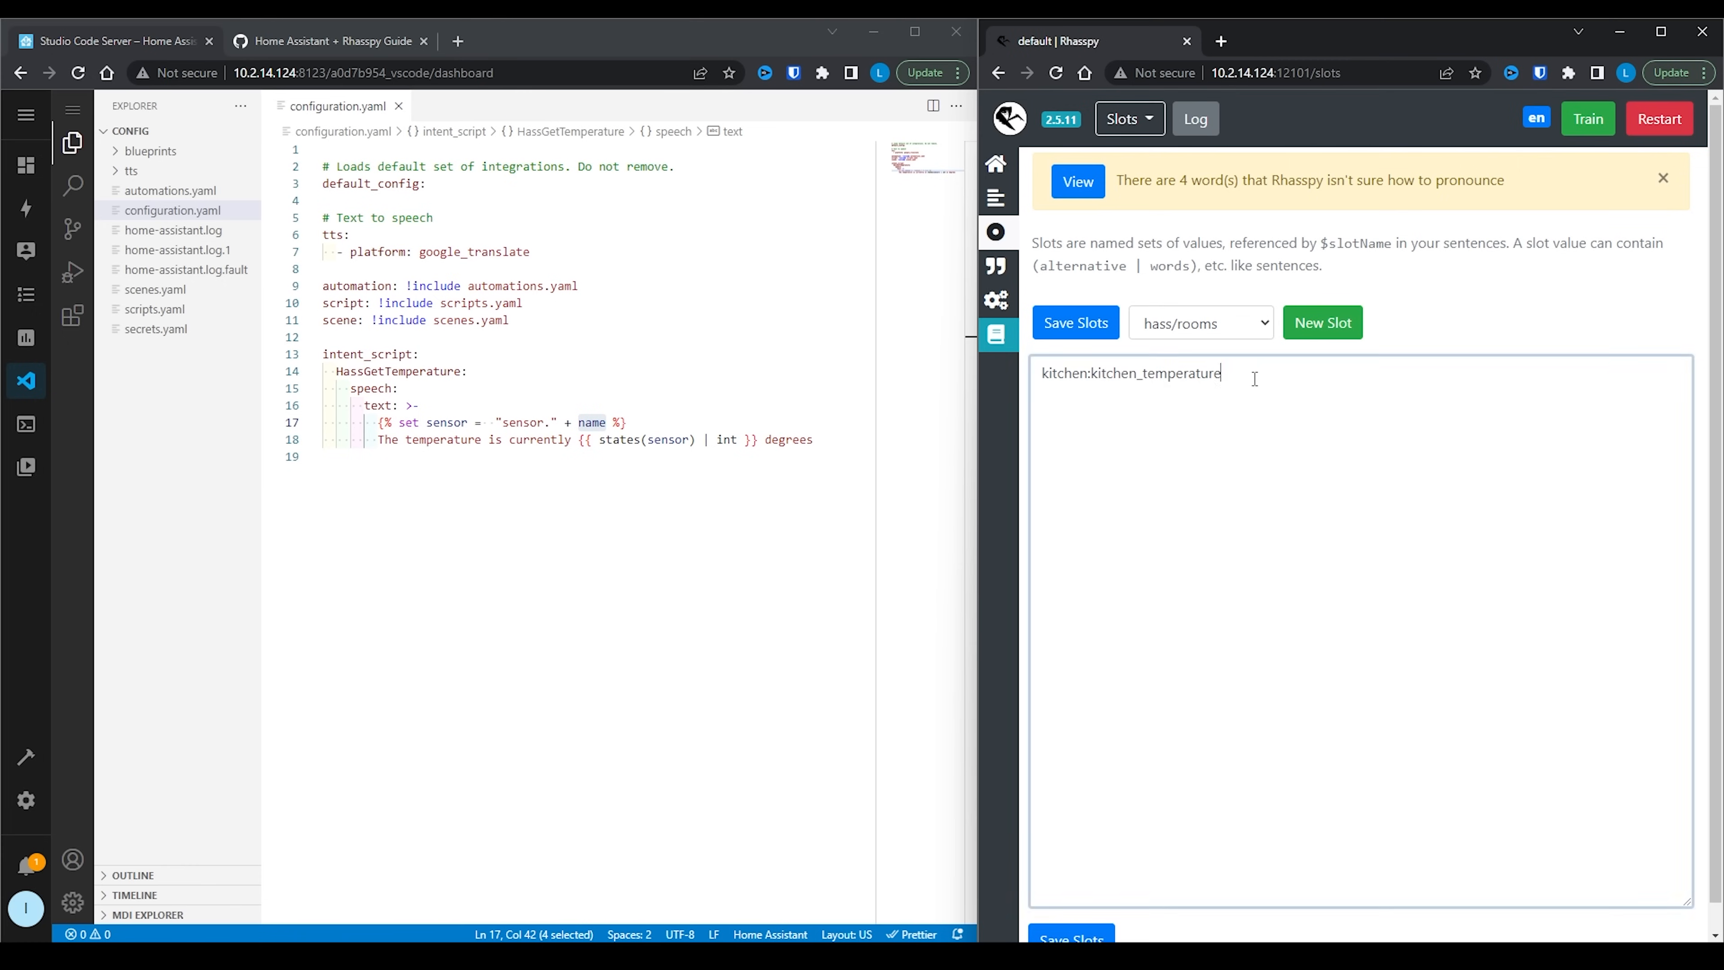
pyautogui.doubleClick(1156, 373)
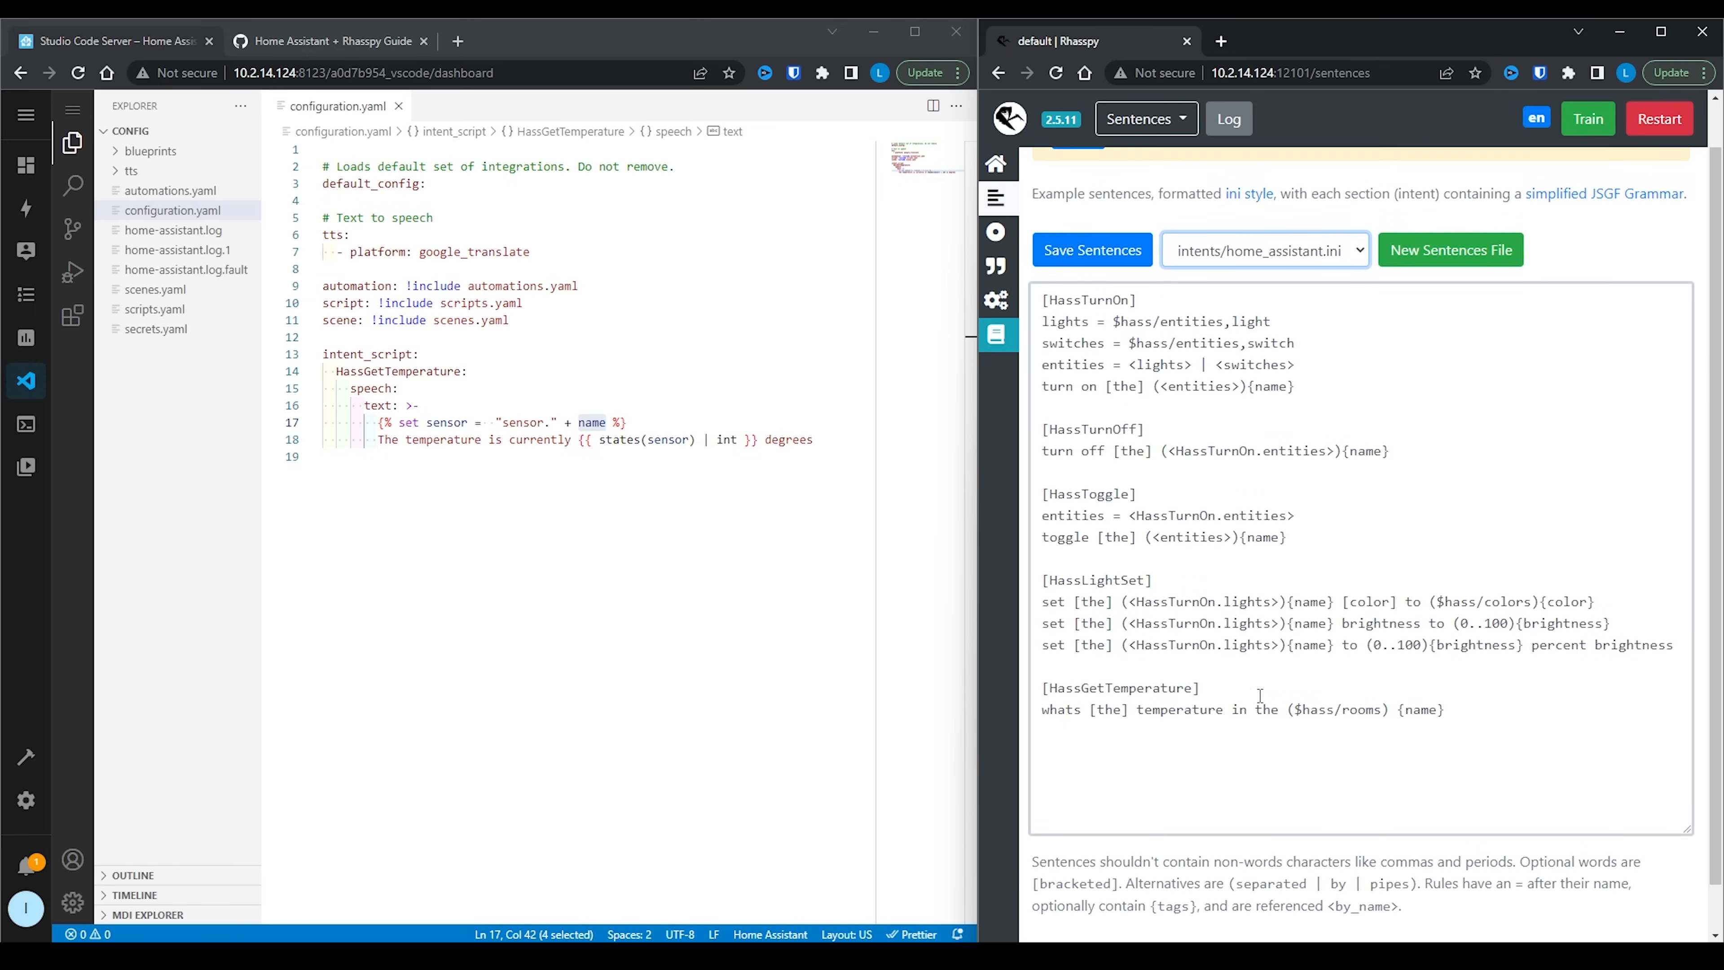
pyautogui.click(1399, 709)
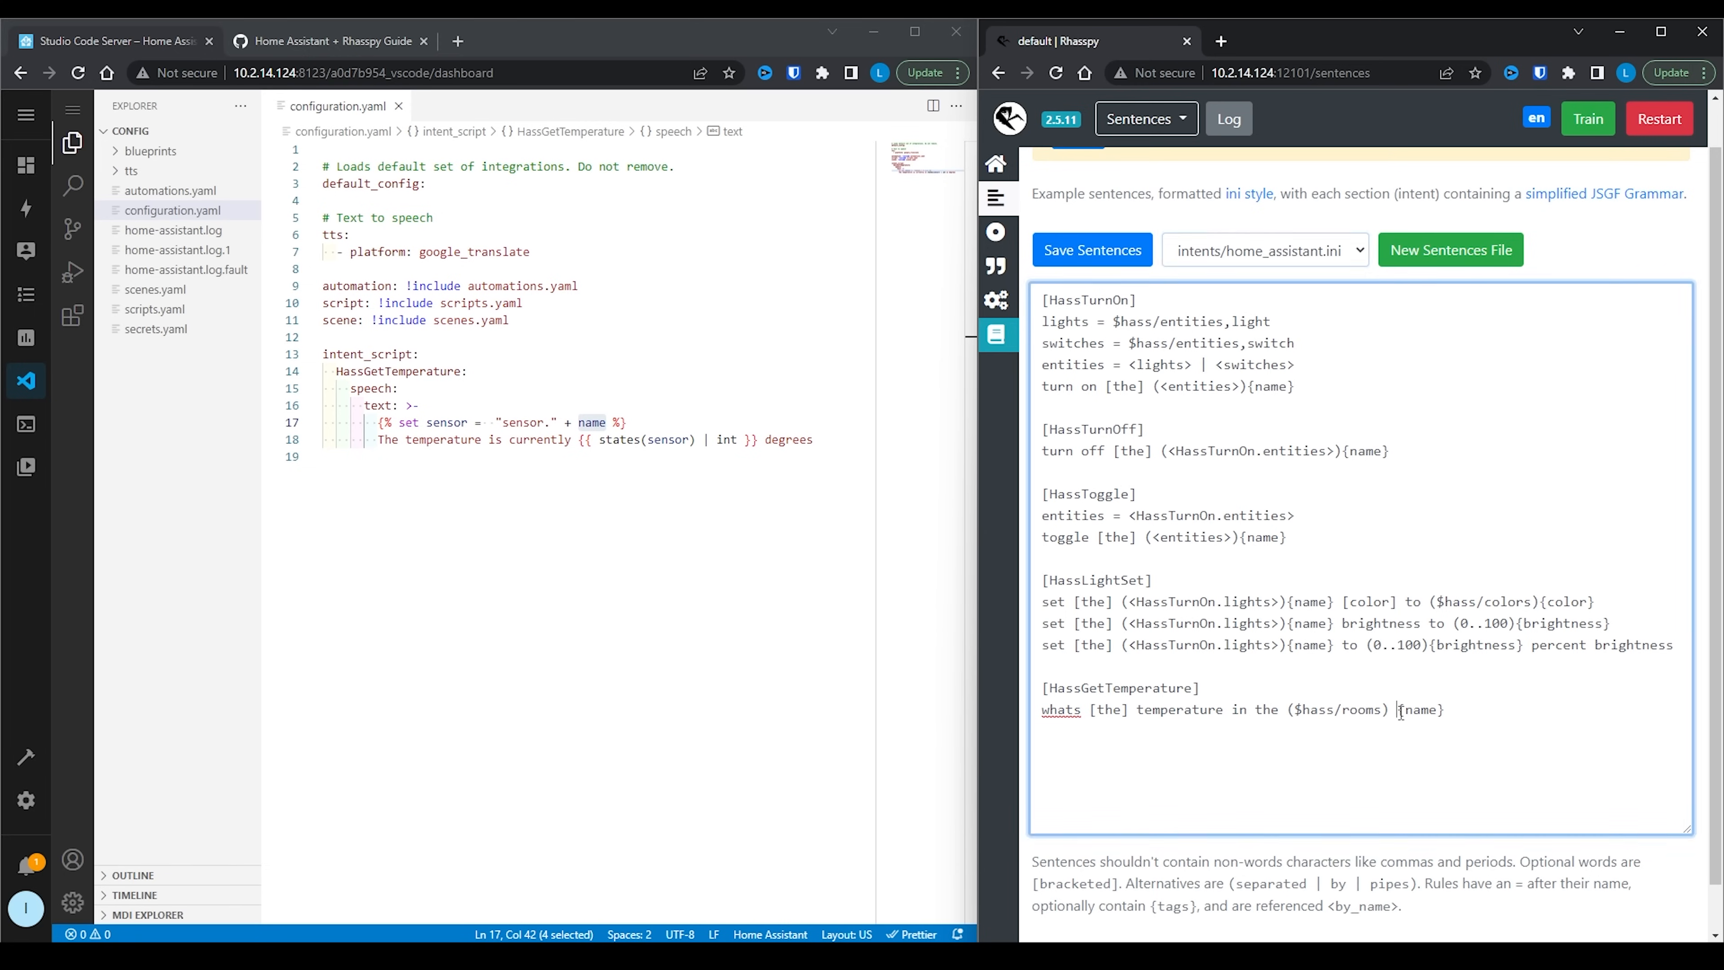
pyautogui.doubleClick(1420, 709)
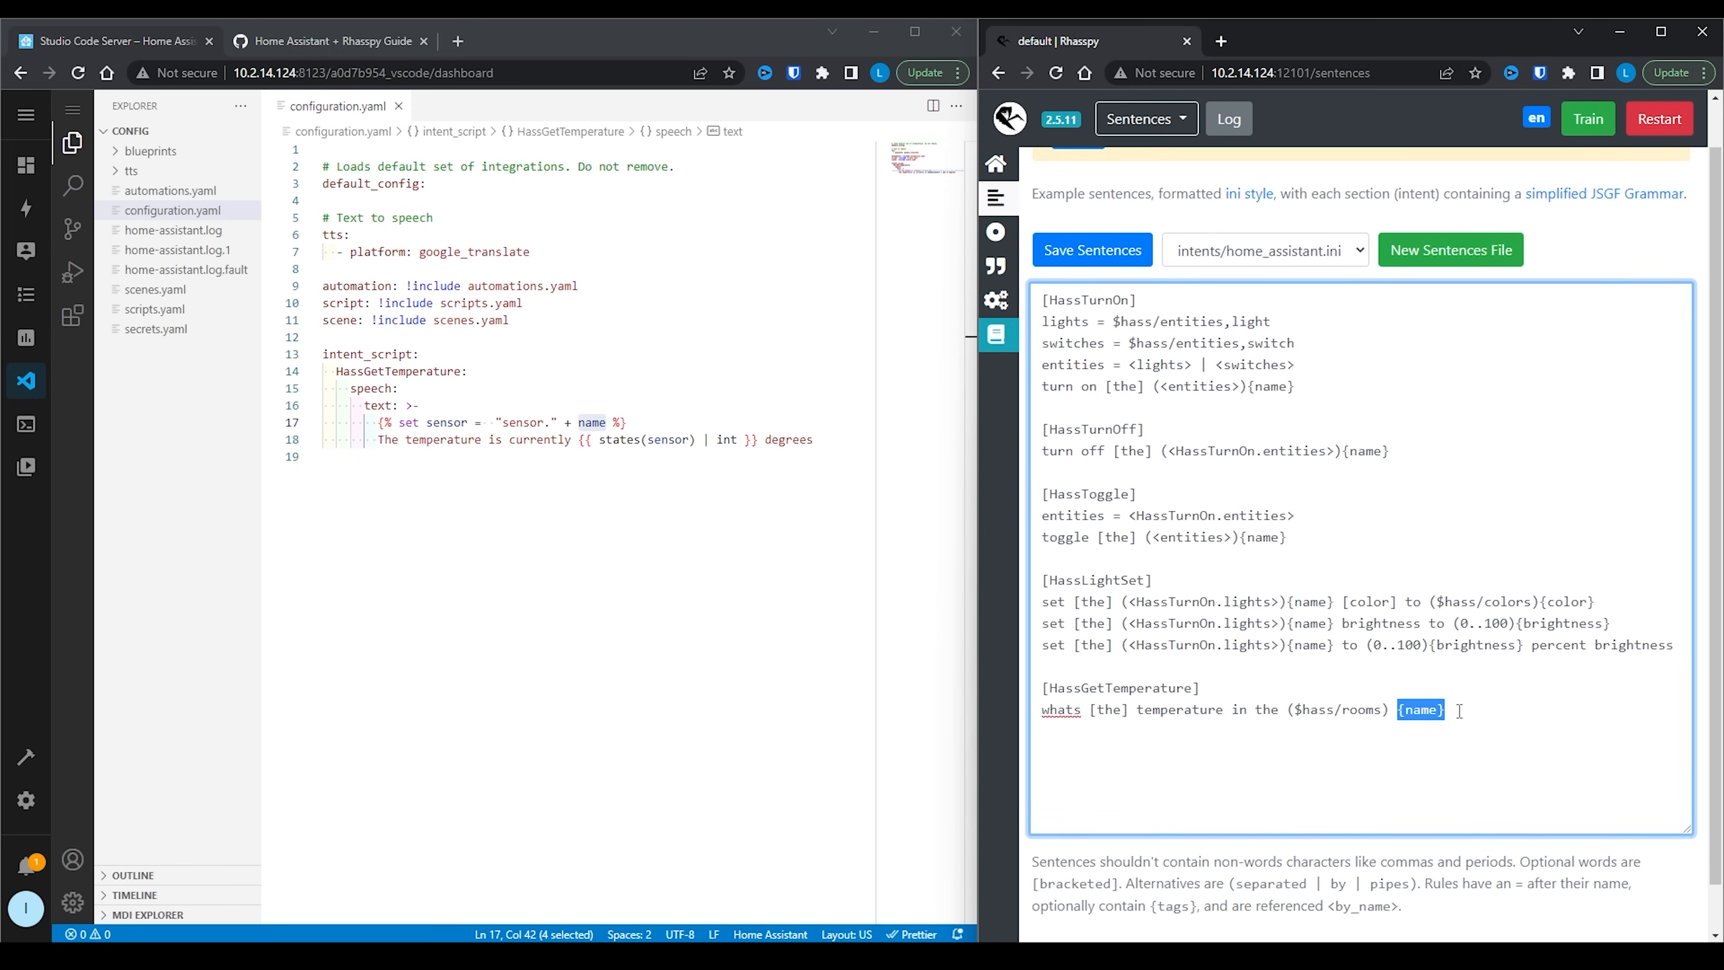